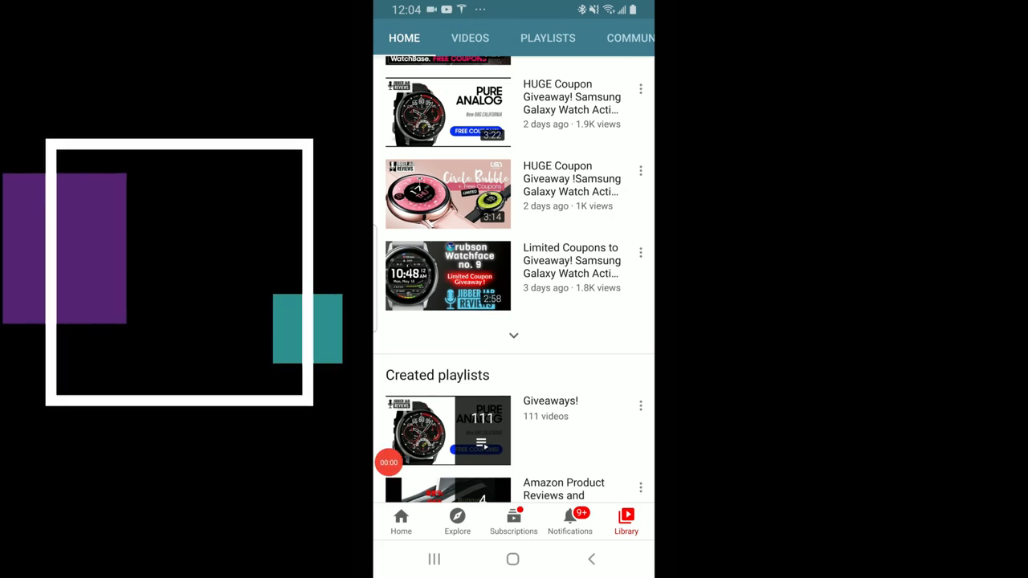
Scroll down the watch face apps grid to reach the Core Watch Face listing.
{"action": "left_click", "coordinate": [446, 275]}
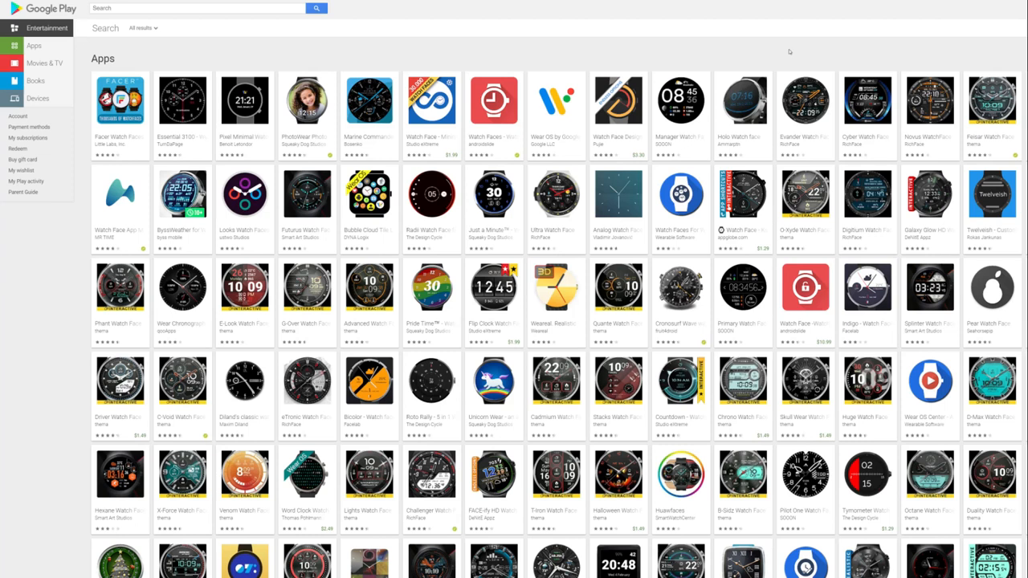
{"action": "scroll", "scroll_direction": "down", "scroll_amount": 3}
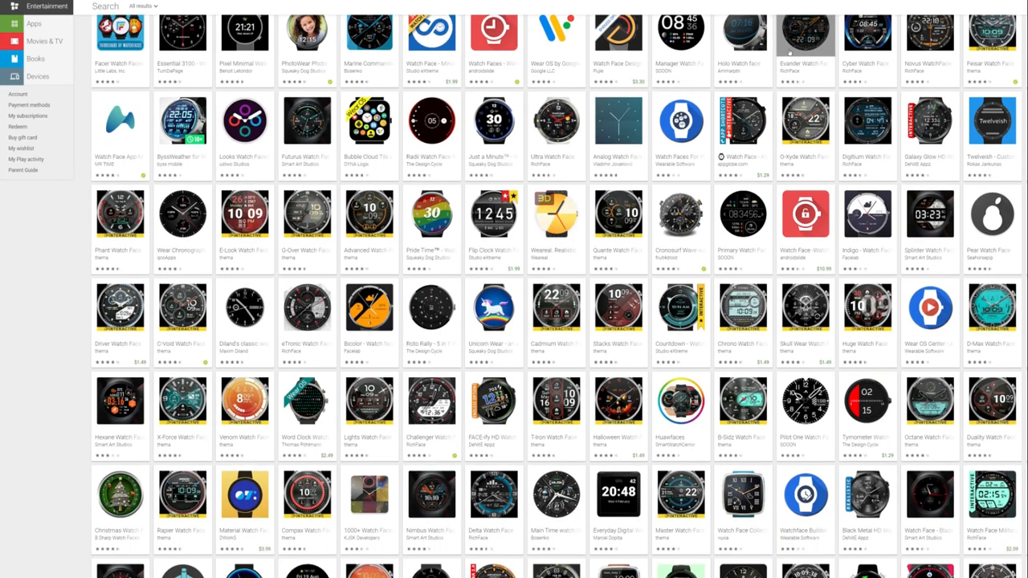
{"action": "scroll", "scroll_direction": "down", "scroll_amount": 3}
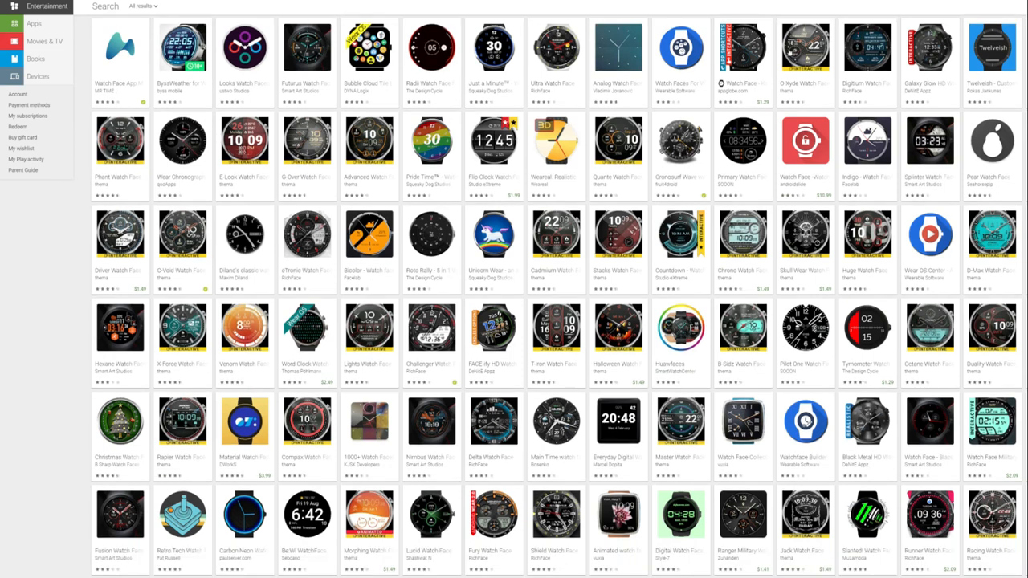
{"action": "scroll", "scroll_direction": "down", "scroll_amount": 3}
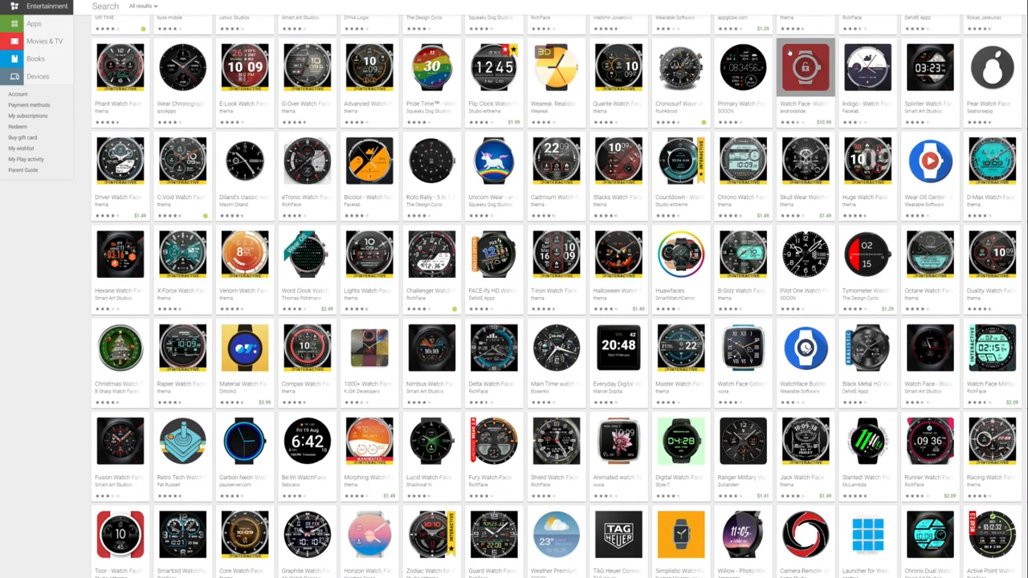
{"action": "scroll", "scroll_direction": "down", "scroll_amount": 3}
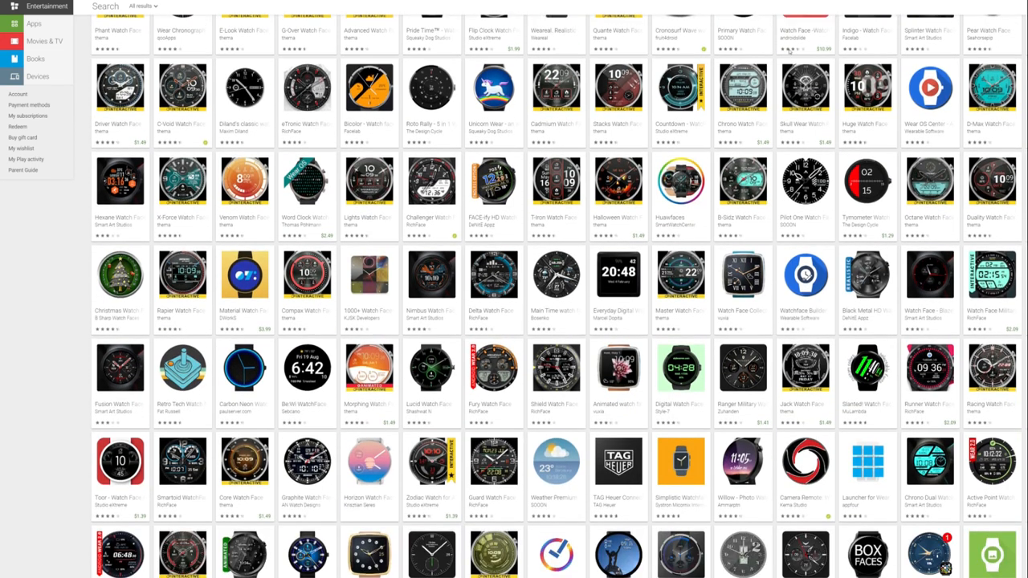
{"action": "scroll", "scroll_direction": "down", "scroll_amount": 3}
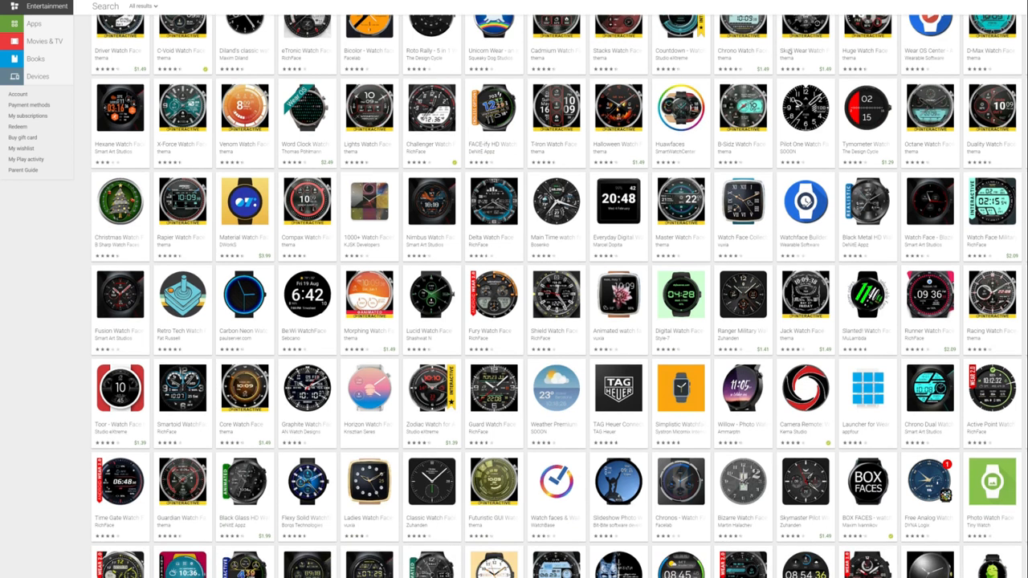
{"action": "mouse_move", "coordinate": [244, 389]}
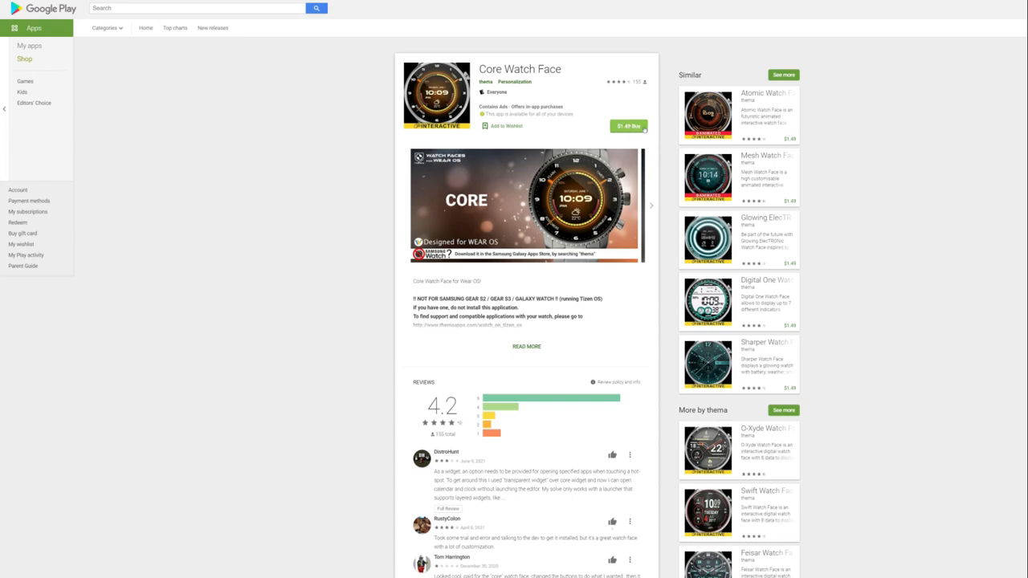
Start installing Core Watch Face and view the device selection dialog for the Samsung phone.
{"action": "left_click", "coordinate": [628, 125]}
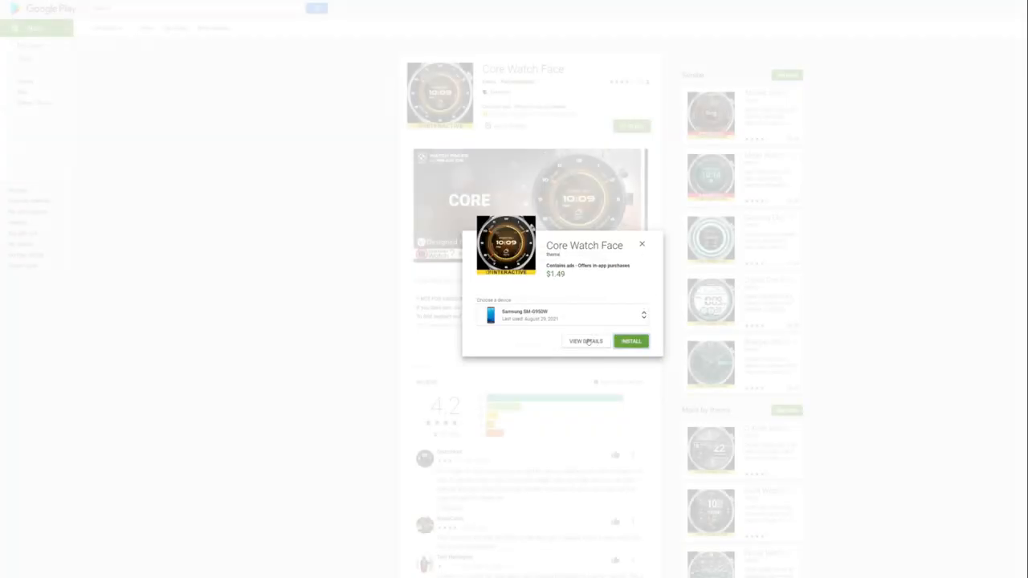
{"action": "left_click", "coordinate": [643, 244]}
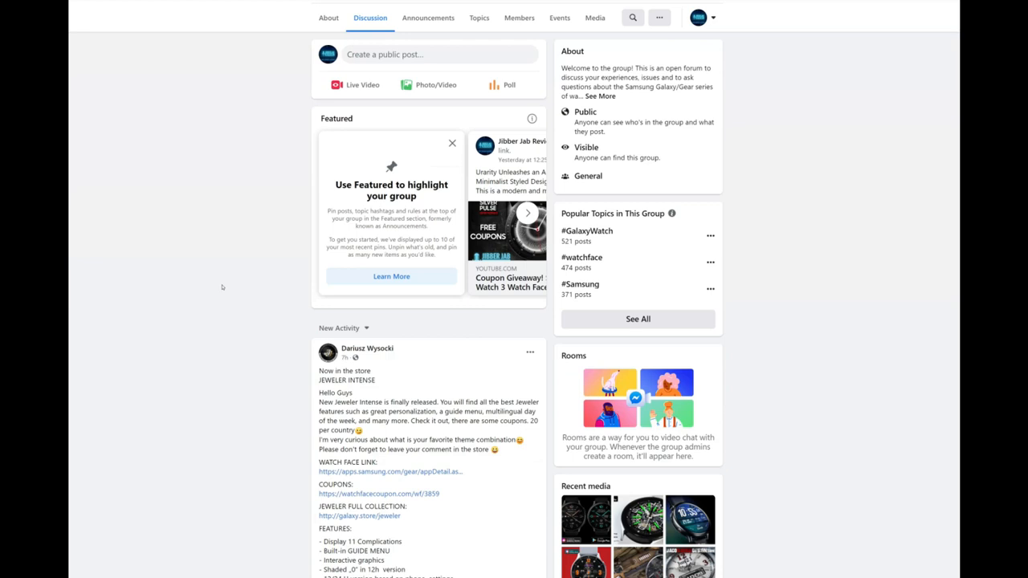
Scroll the group feed and highlight the coupon URL in the Jeweler Intense post.
{"action": "scroll", "scroll_direction": "down", "scroll_amount": 3}
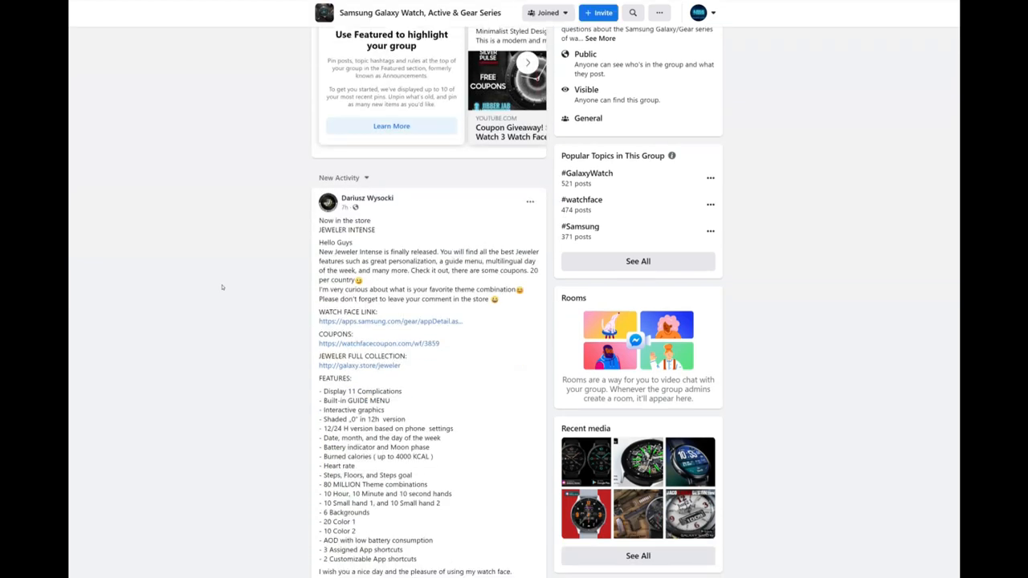
{"action": "scroll", "scroll_direction": "down", "scroll_amount": 3}
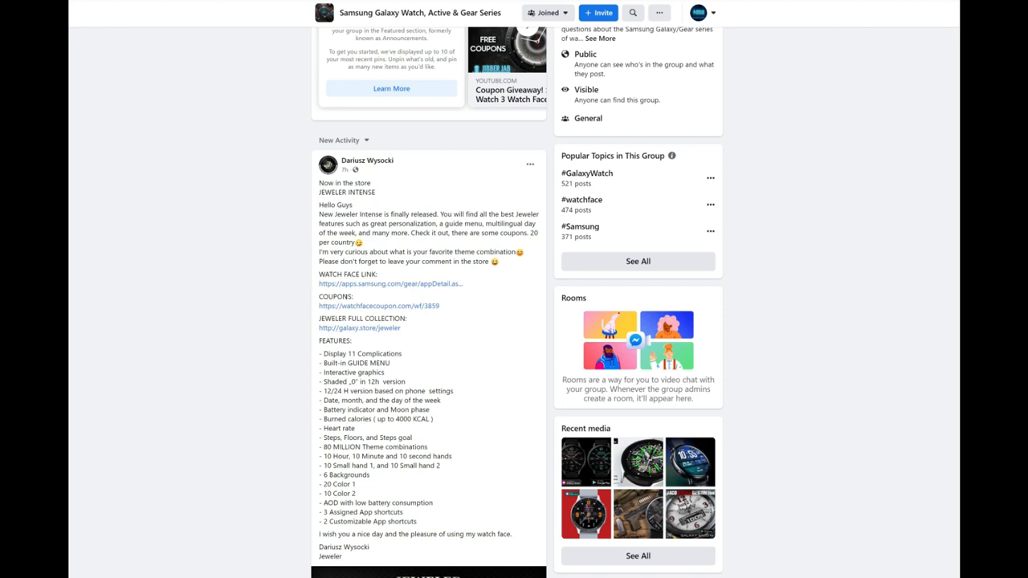
{"action": "left_click_drag", "start_coordinate": [324, 297], "coordinate": [427, 306]}
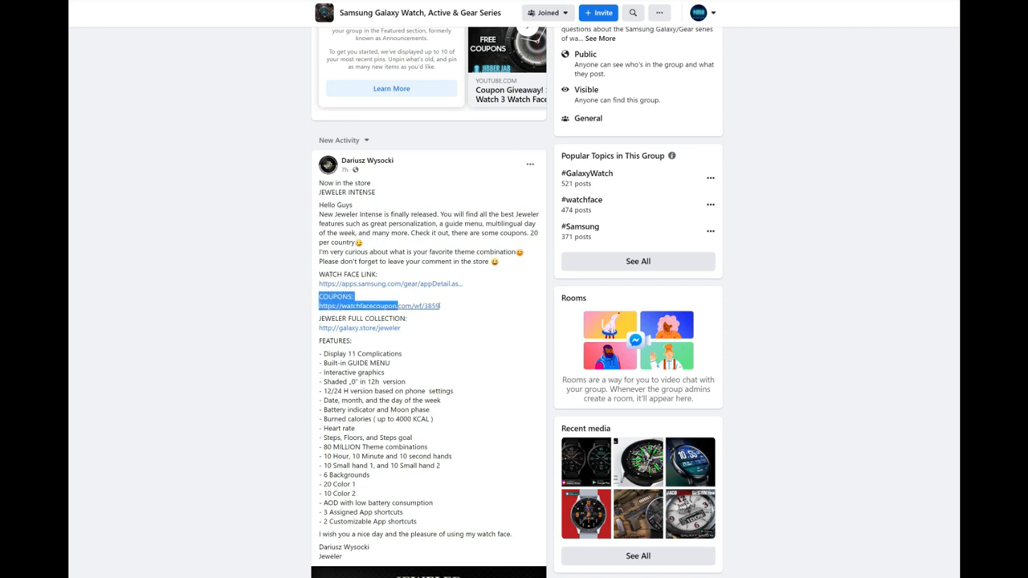
Scroll further and follow the Reactor post's free coupon link.
{"action": "scroll", "scroll_direction": "down", "scroll_amount": 3}
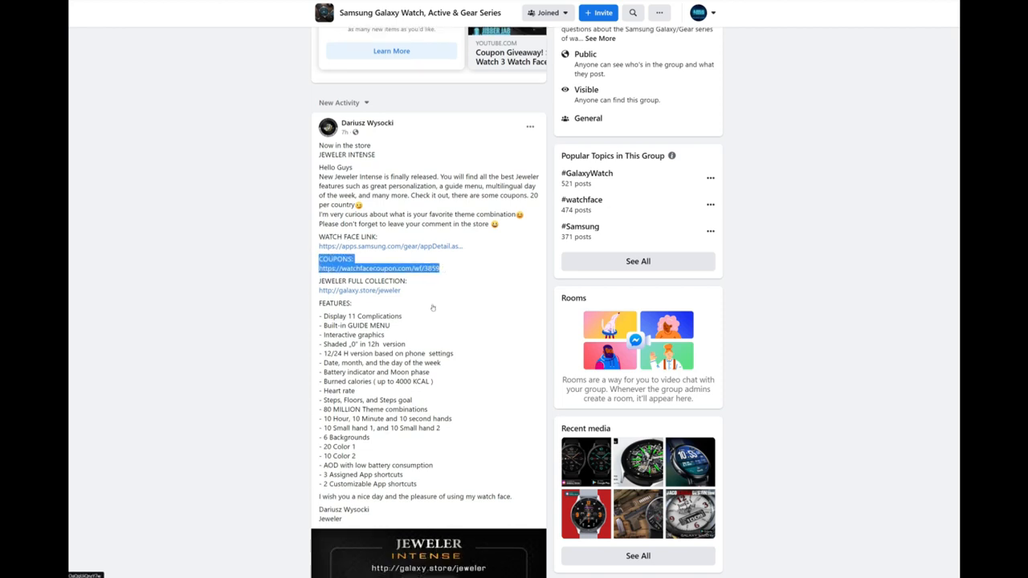
{"action": "scroll", "scroll_direction": "down", "scroll_amount": 3}
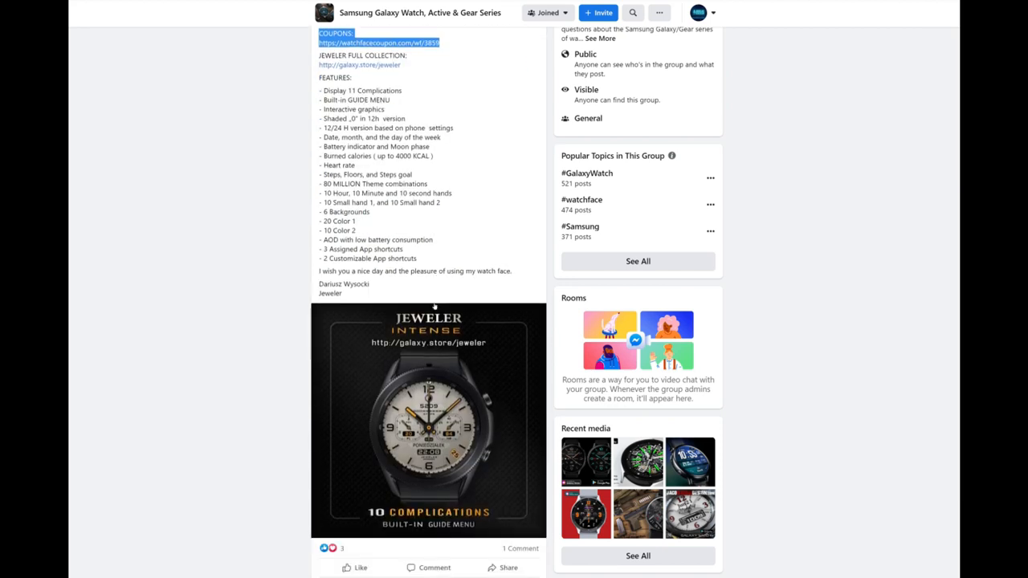
{"action": "scroll", "scroll_direction": "down", "scroll_amount": 3}
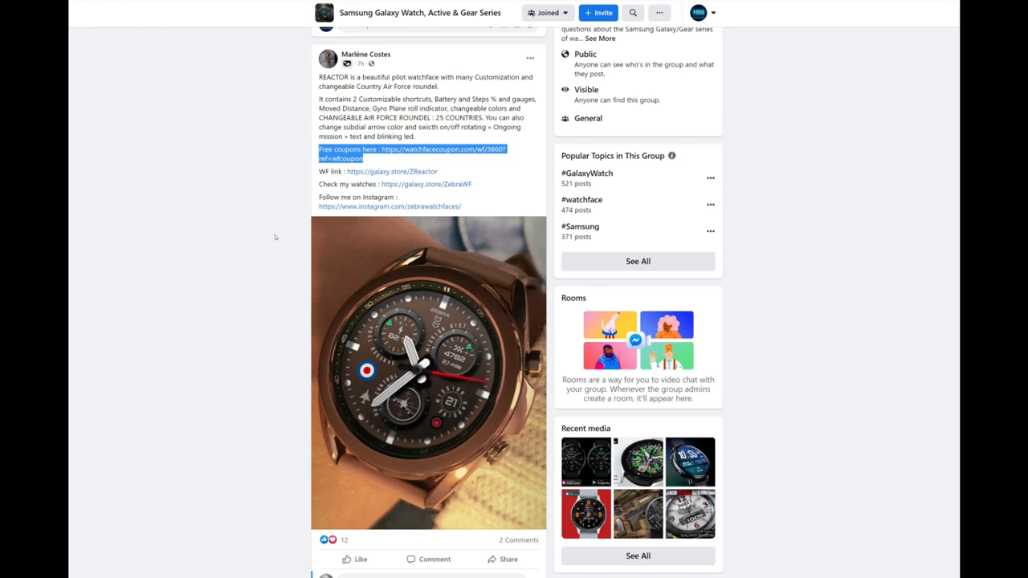
{"action": "left_click", "coordinate": [401, 149]}
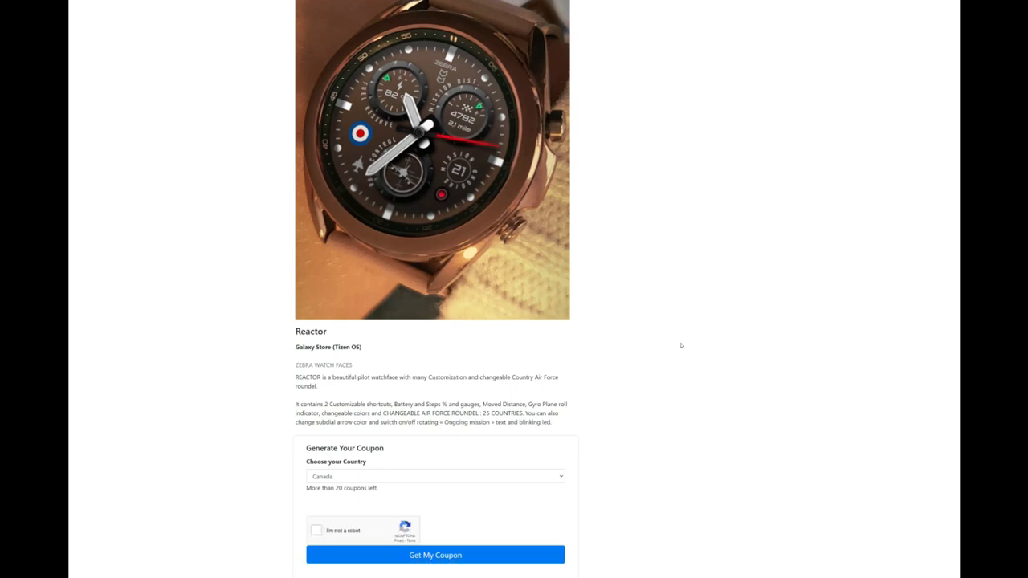
Scroll through the Reactor coupon's country list, leaving Canada selected.
{"action": "scroll", "scroll_direction": "down", "scroll_amount": 3}
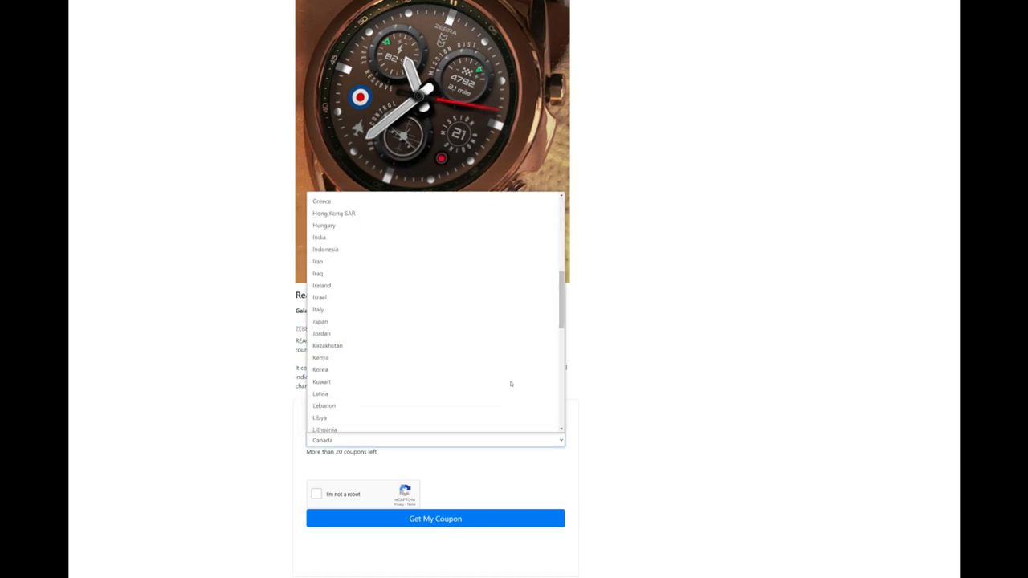
{"action": "scroll", "scroll_direction": "down", "scroll_amount": 3}
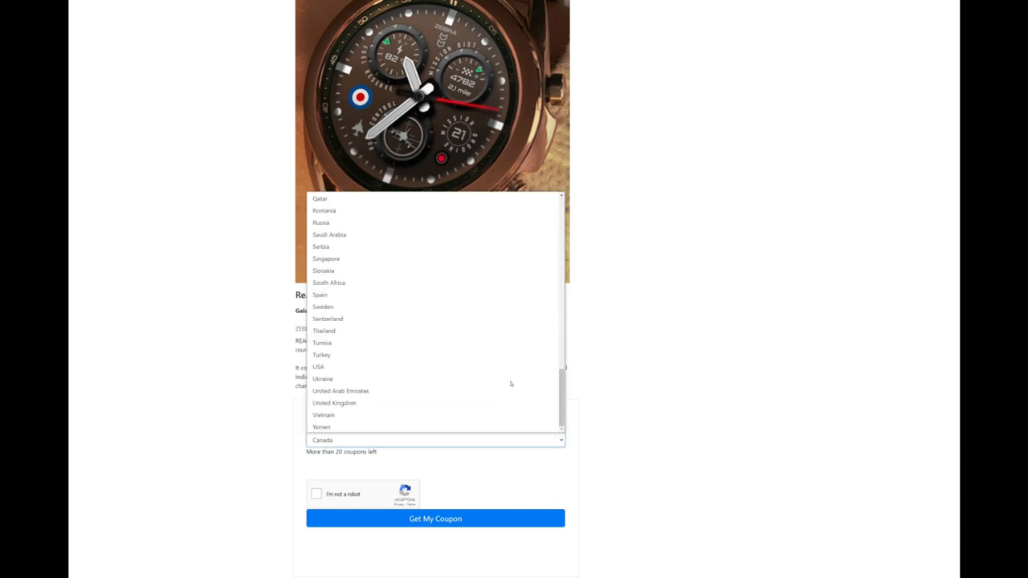
{"action": "scroll", "scroll_direction": "up", "scroll_amount": 3}
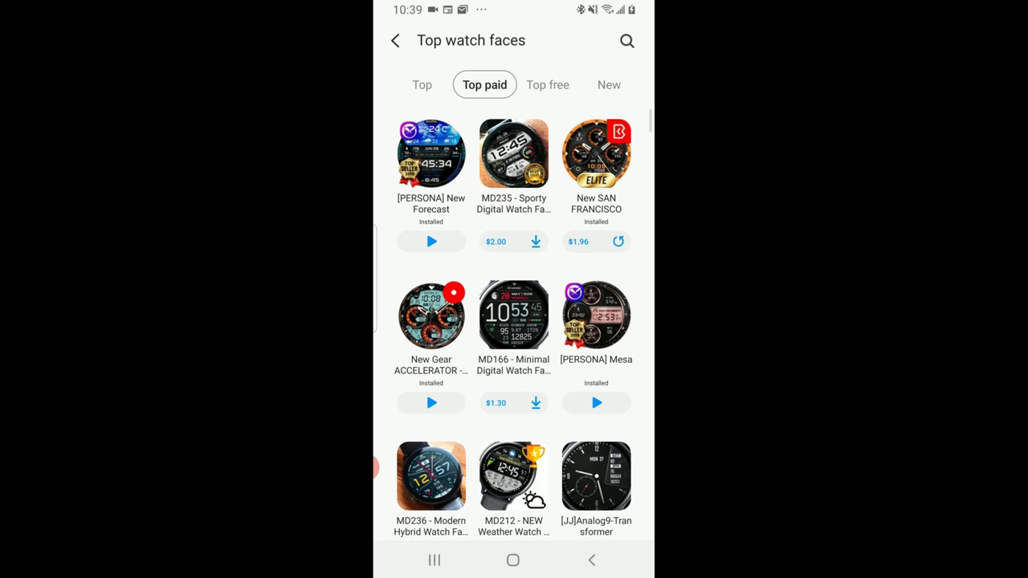
{"action": "scroll", "scroll_direction": "down", "scroll_amount": 3}
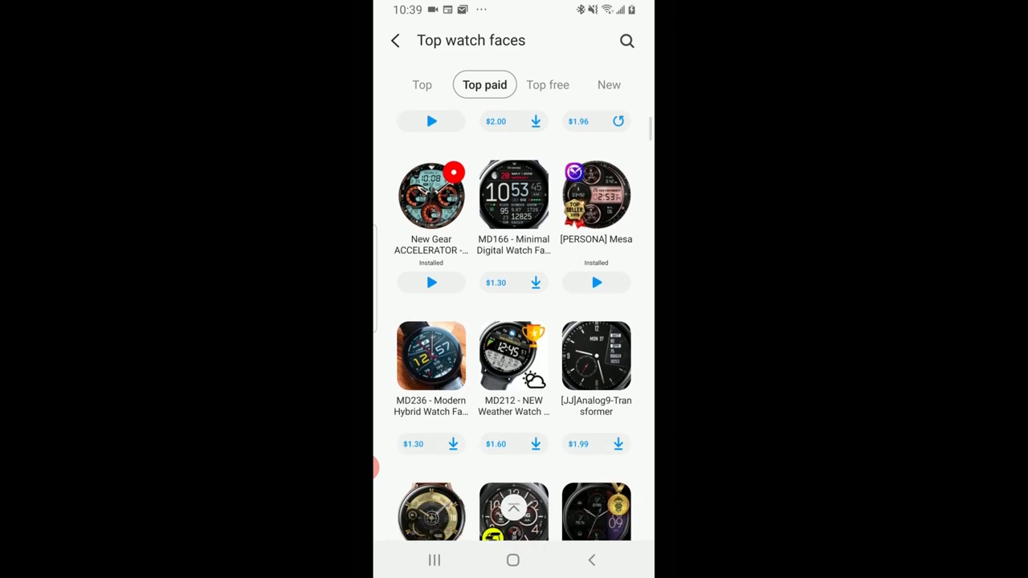
{"action": "scroll", "scroll_direction": "down", "scroll_amount": 3}
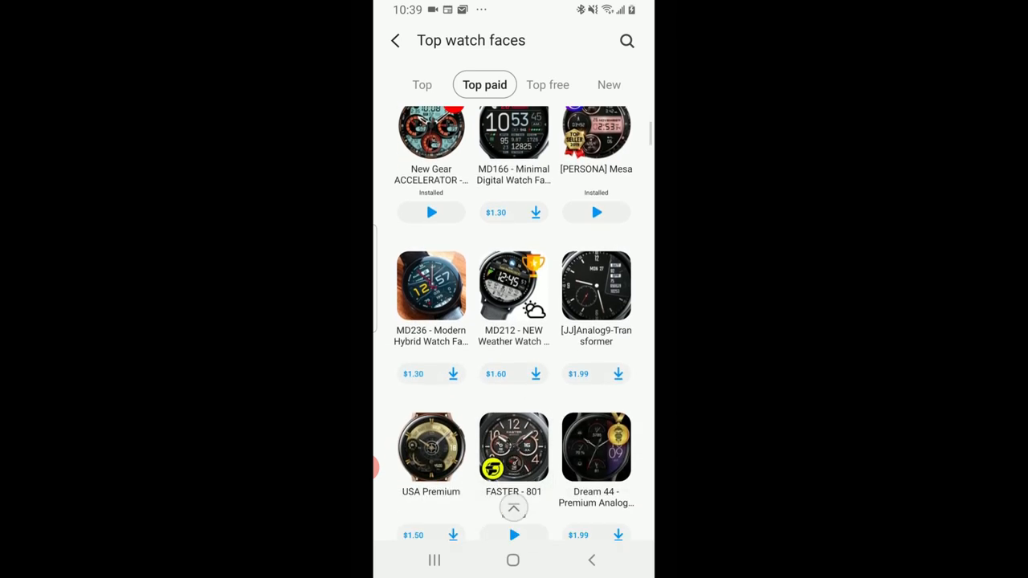
{"action": "scroll", "scroll_direction": "down", "scroll_amount": 3}
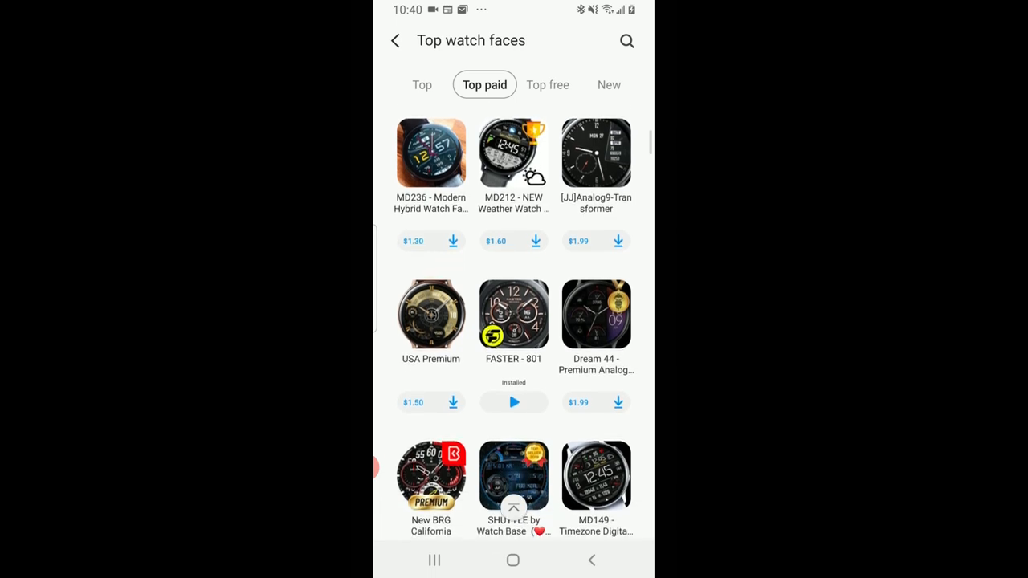
{"action": "scroll", "scroll_direction": "down", "scroll_amount": 3}
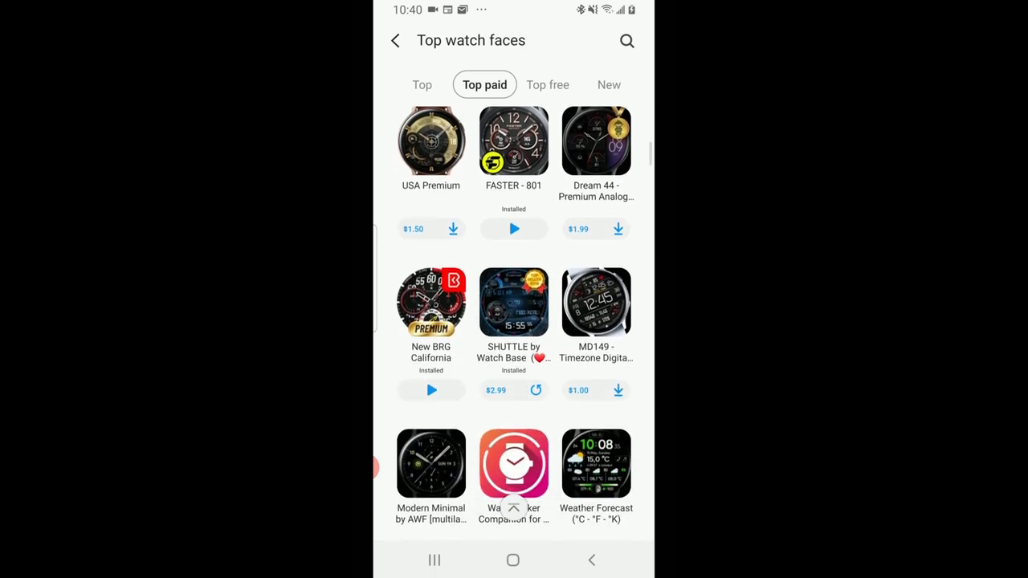
{"action": "scroll", "scroll_direction": "down", "scroll_amount": 3}
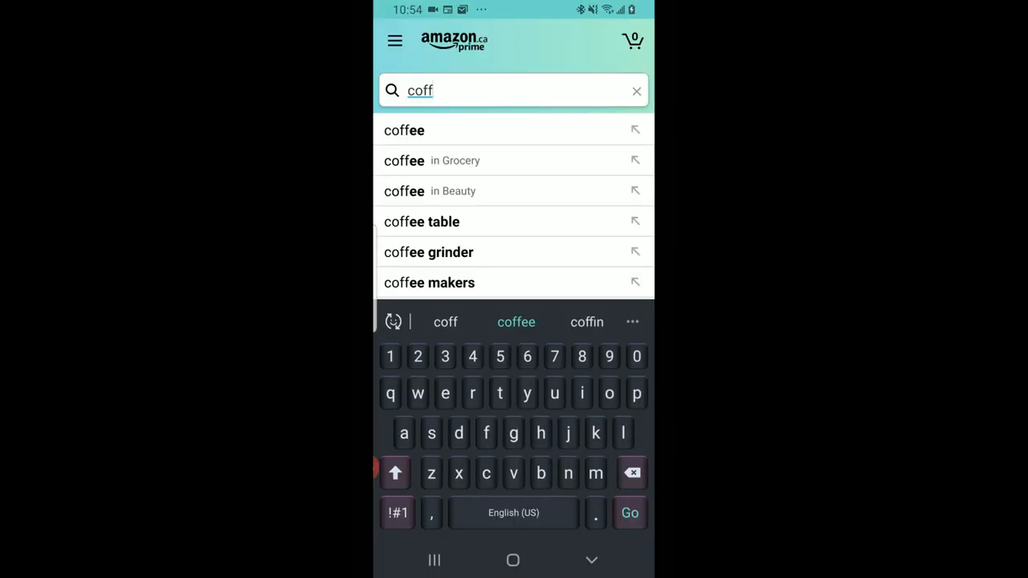
Search Amazon for 'coffee grinder' and scroll through the results.
{"action": "left_click", "coordinate": [427, 251]}
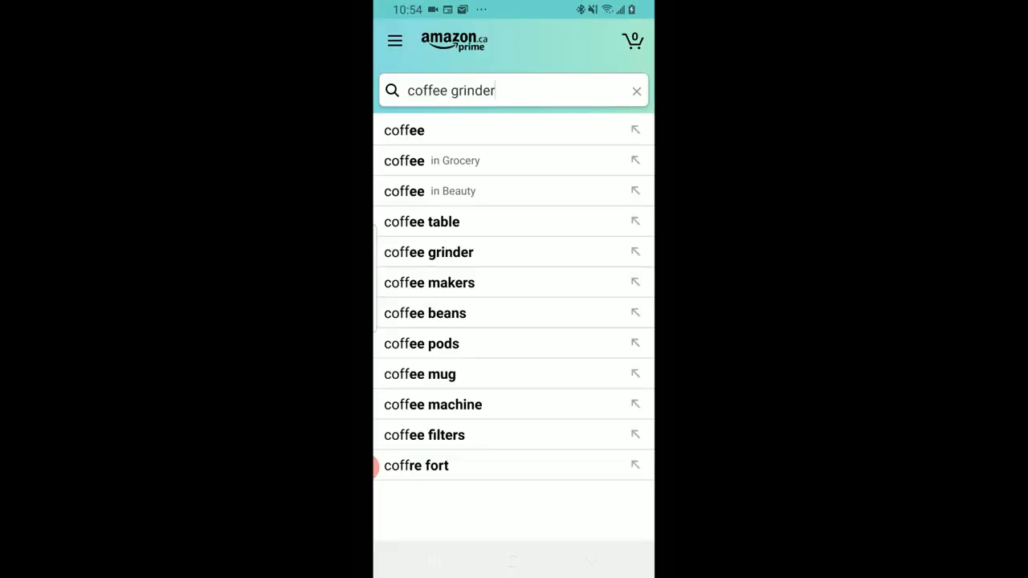
{"action": "left_click", "coordinate": [427, 250]}
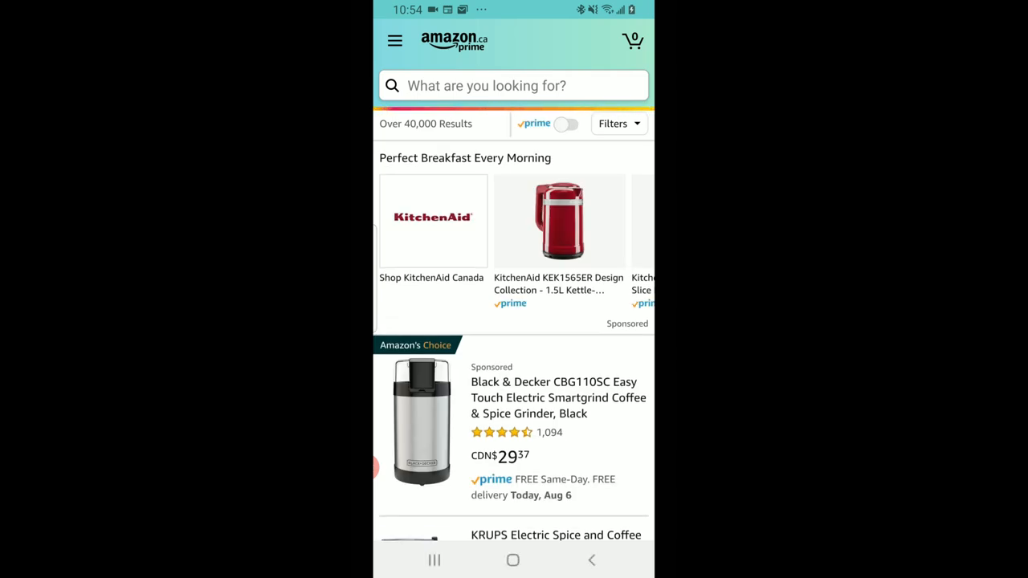
{"action": "type", "text": "coffee grinder"}
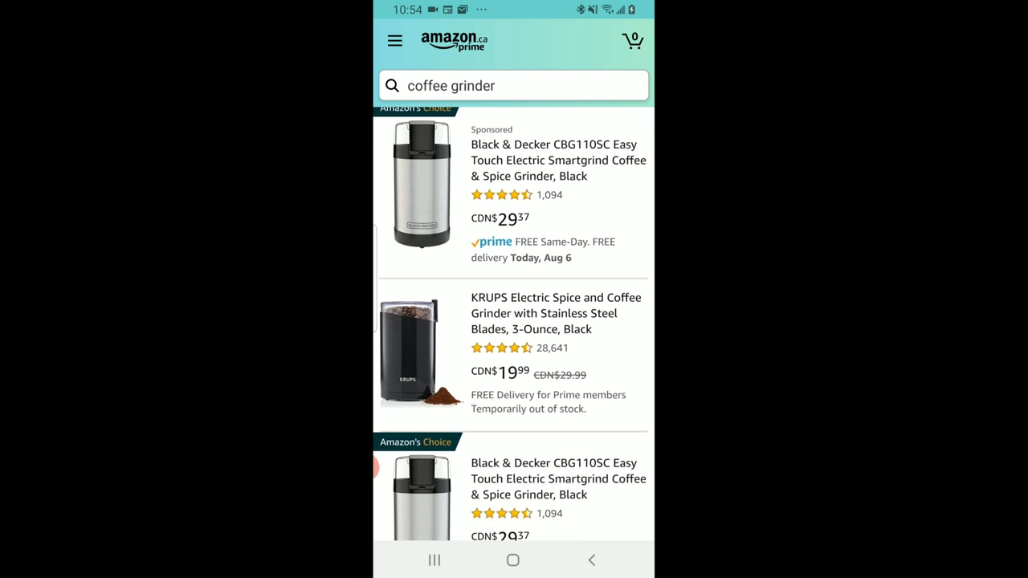
{"action": "scroll", "scroll_direction": "down", "scroll_amount": 3}
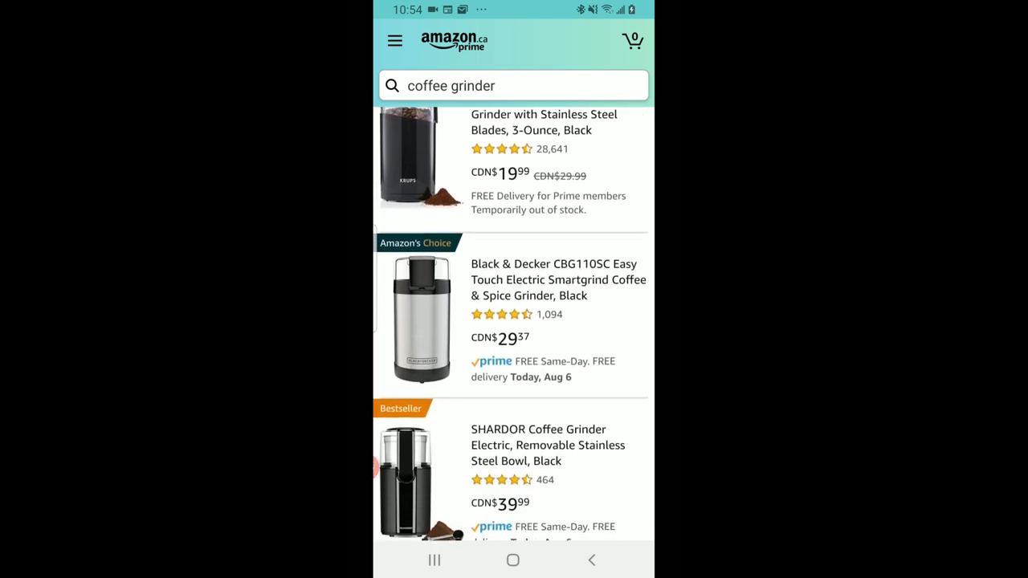
{"action": "scroll", "scroll_direction": "down", "scroll_amount": 3}
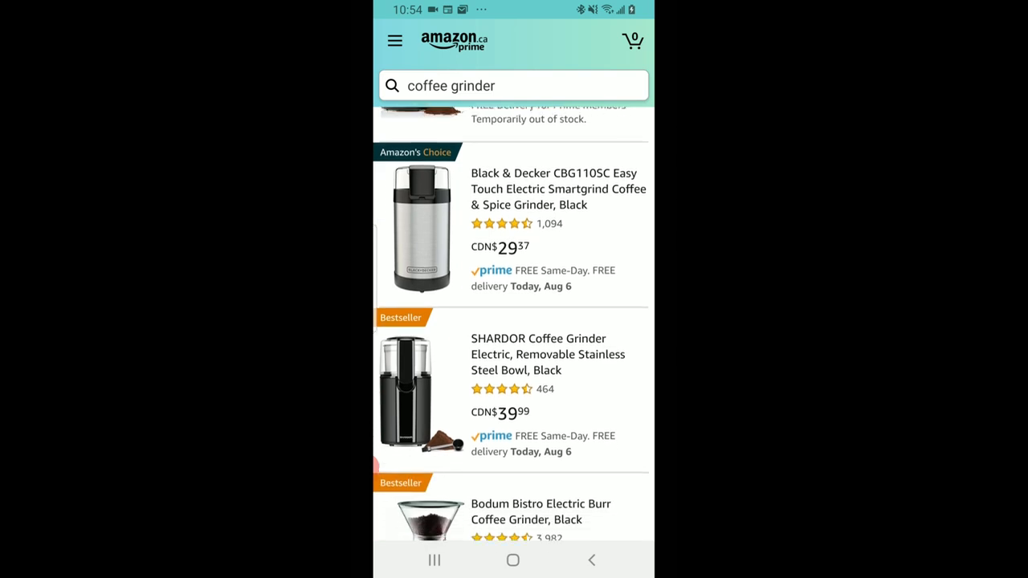
{"action": "scroll", "scroll_direction": "down", "scroll_amount": 3}
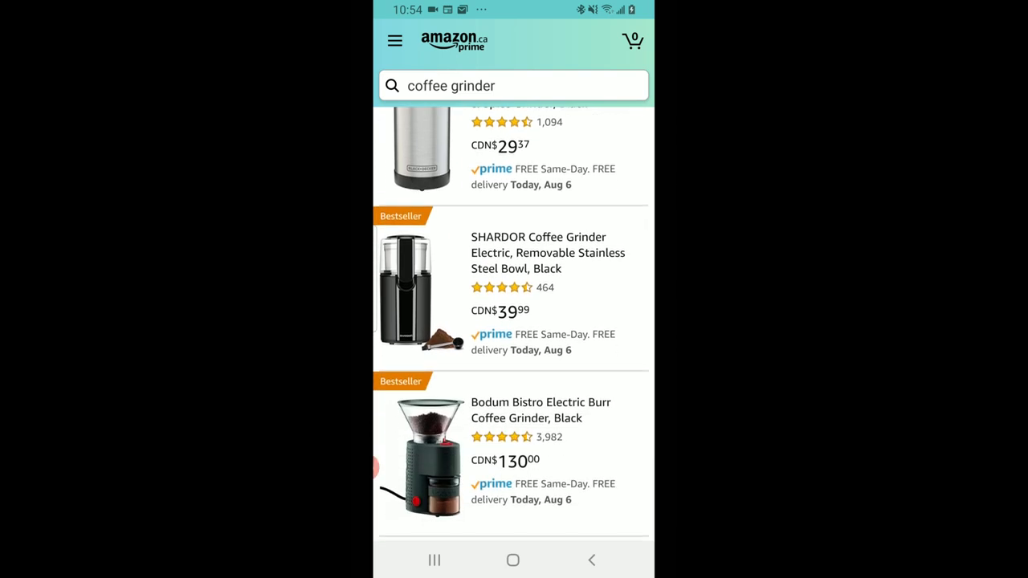
{"action": "scroll", "scroll_direction": "down", "scroll_amount": 3}
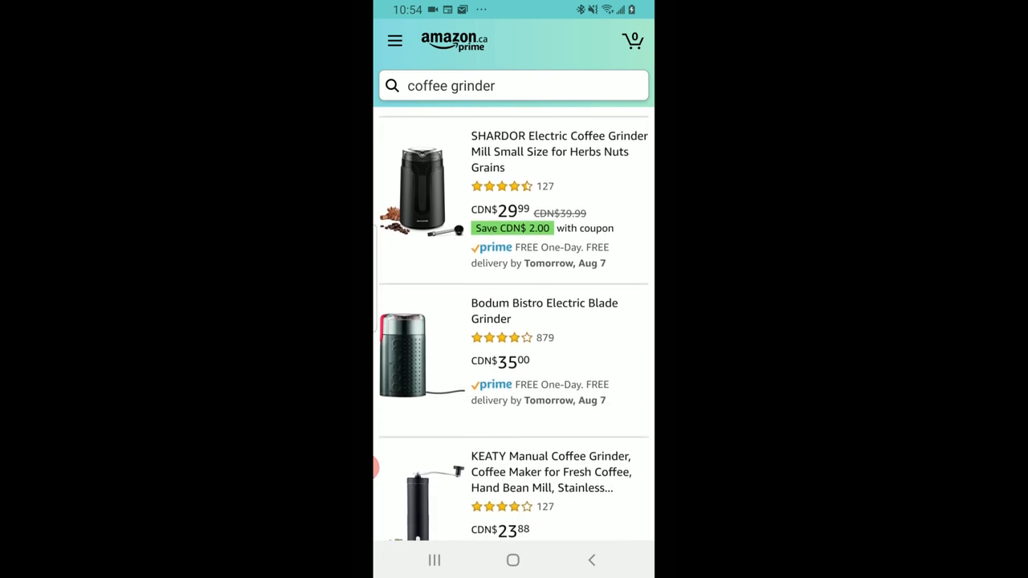
Continue down the results to the 'Get instant recommendations' section of similar grinders.
{"action": "scroll", "scroll_direction": "down", "scroll_amount": 3}
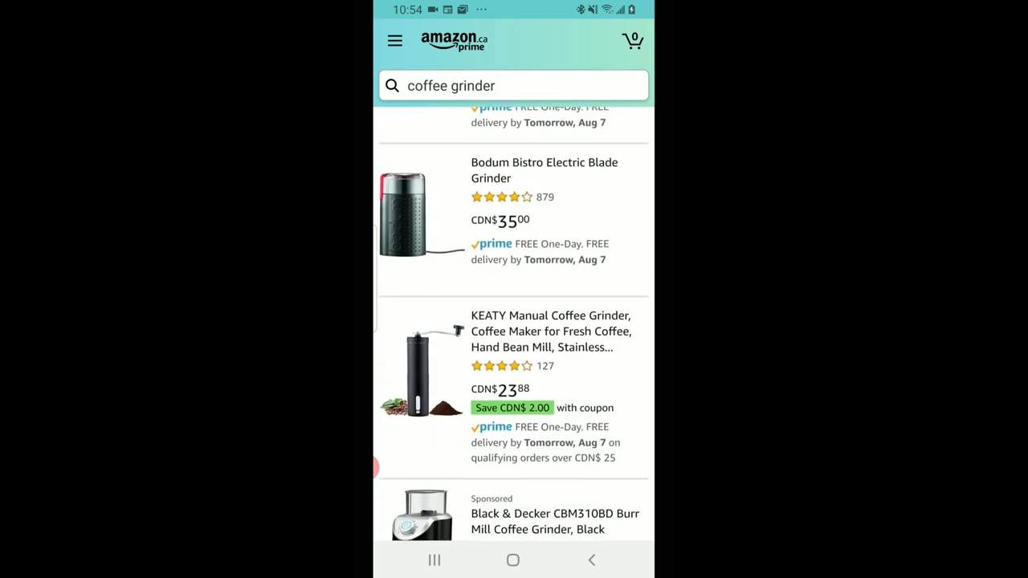
{"action": "scroll", "scroll_direction": "down", "scroll_amount": 3}
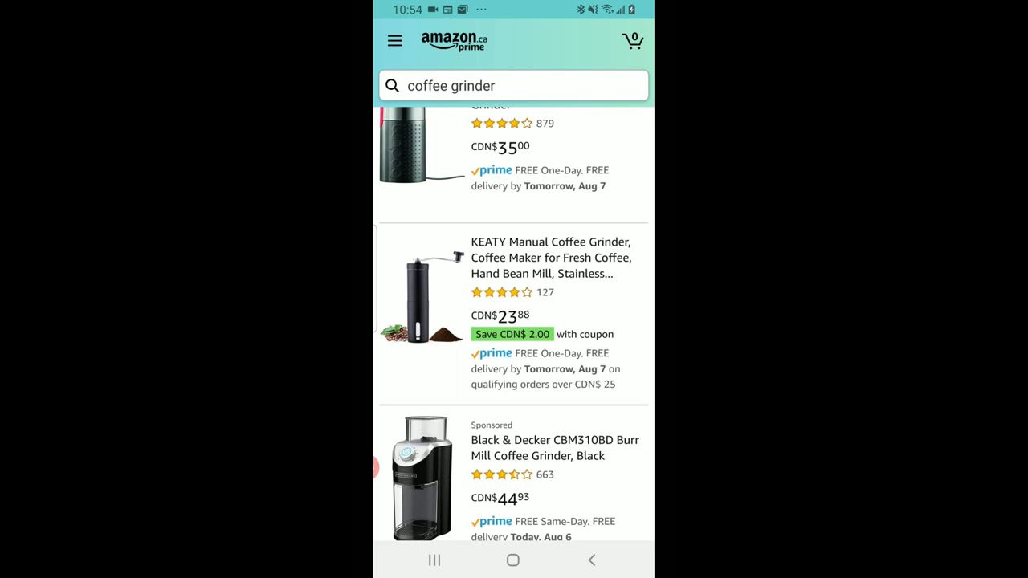
{"action": "scroll", "scroll_direction": "down", "scroll_amount": 3}
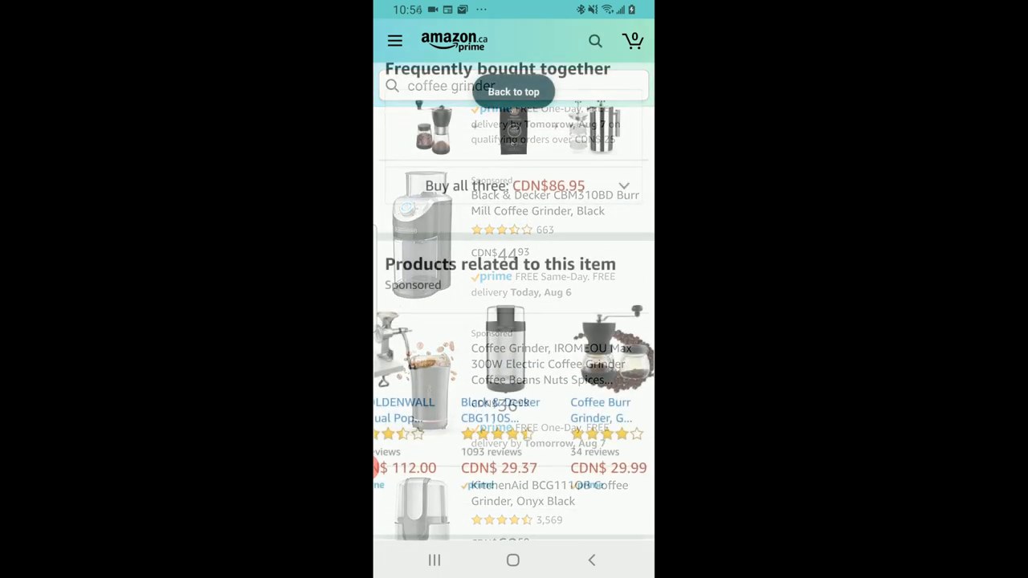
{"action": "scroll", "scroll_direction": "down", "scroll_amount": 3}
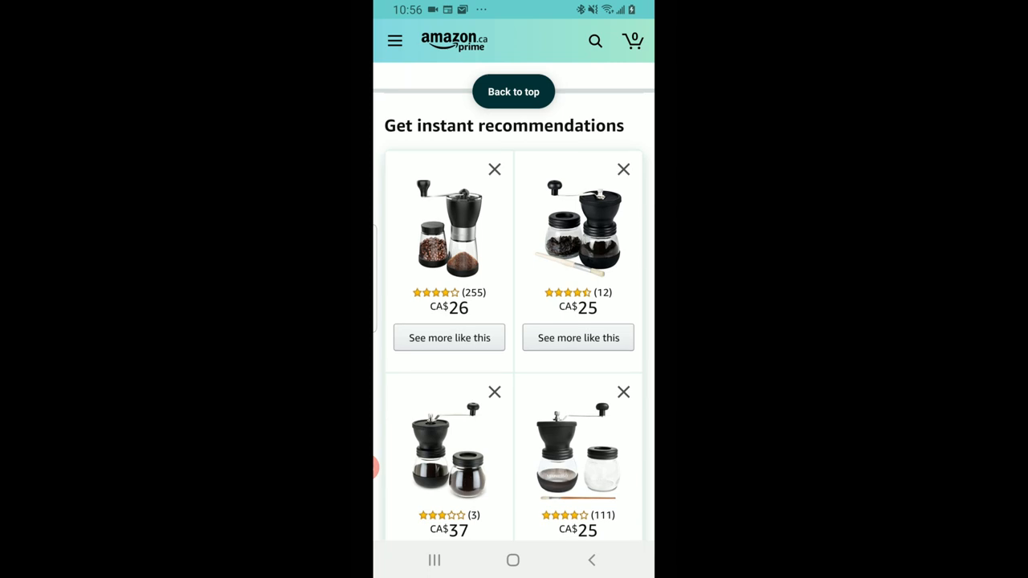
{"action": "scroll", "scroll_direction": "down", "scroll_amount": 3}
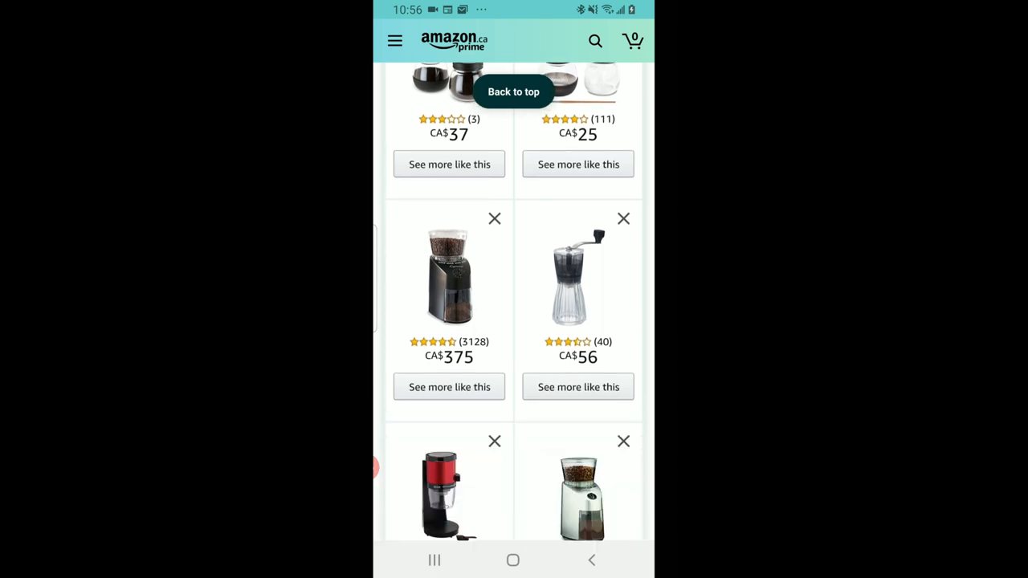
{"action": "scroll", "scroll_direction": "down", "scroll_amount": 3}
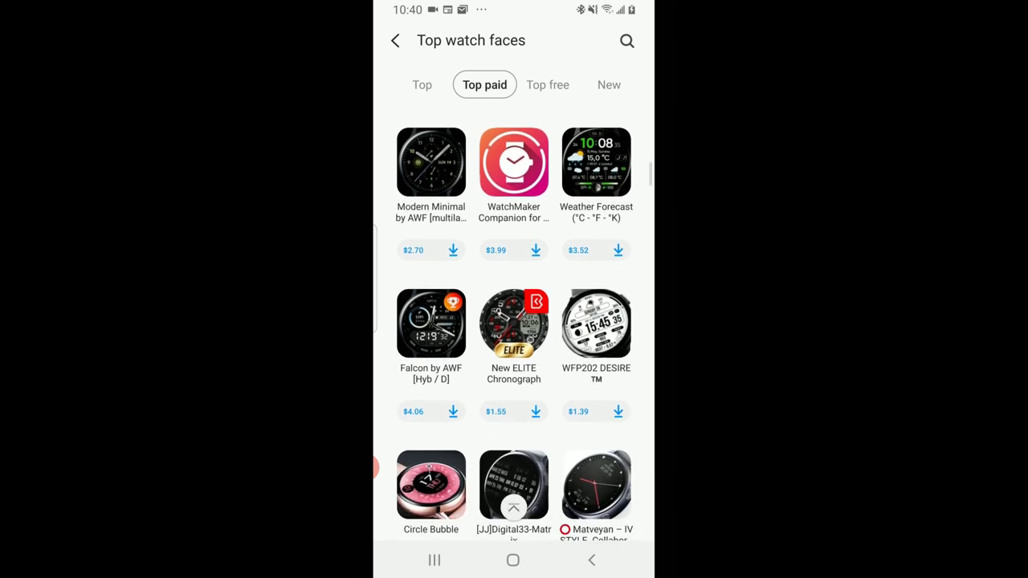
Scroll further down the Top paid watch faces list, then follow a Facebook post's coupons link.
{"action": "scroll", "scroll_direction": "down", "scroll_amount": 3}
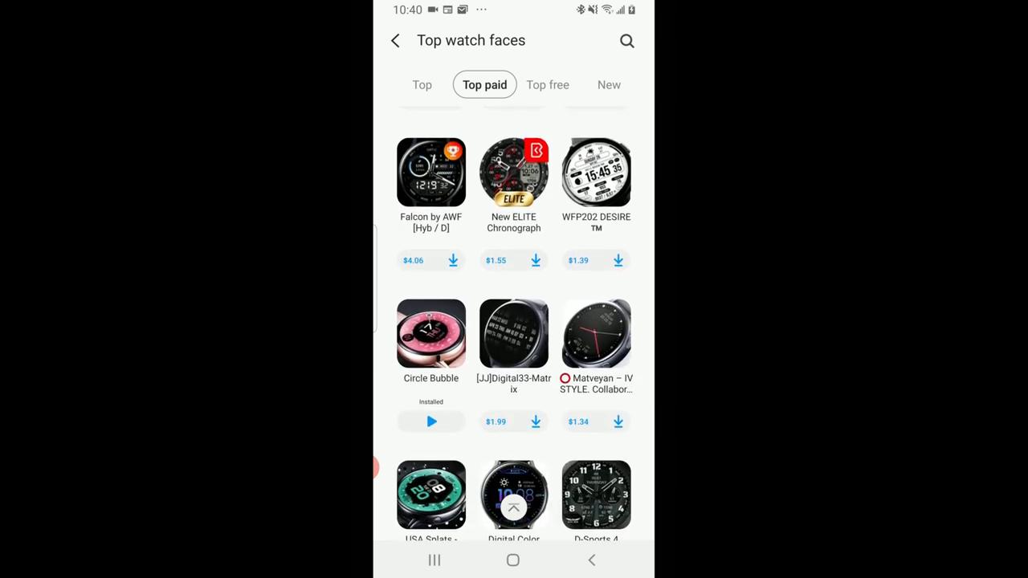
{"action": "scroll", "scroll_direction": "down", "scroll_amount": 3}
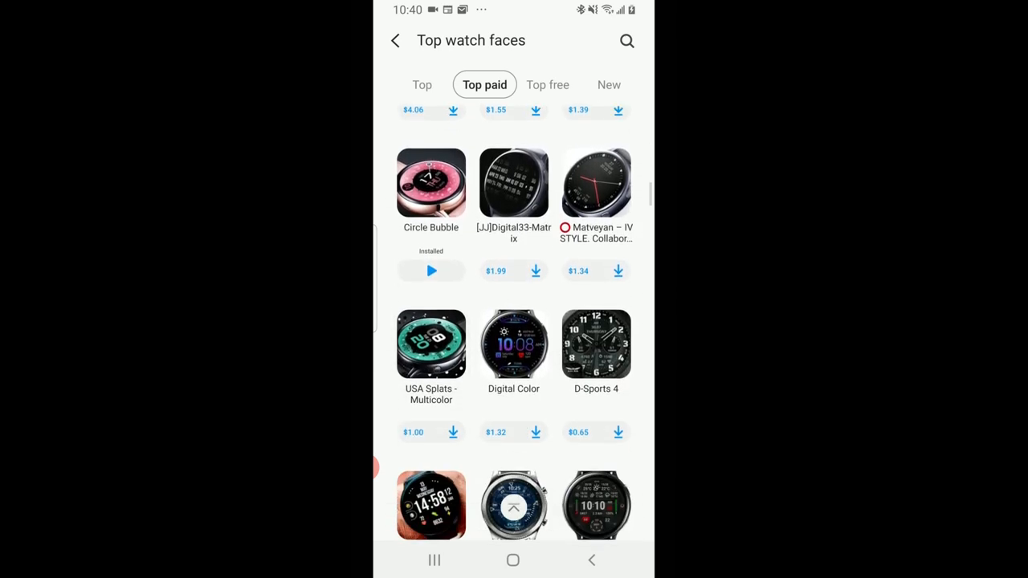
{"action": "scroll", "scroll_direction": "down", "scroll_amount": 3}
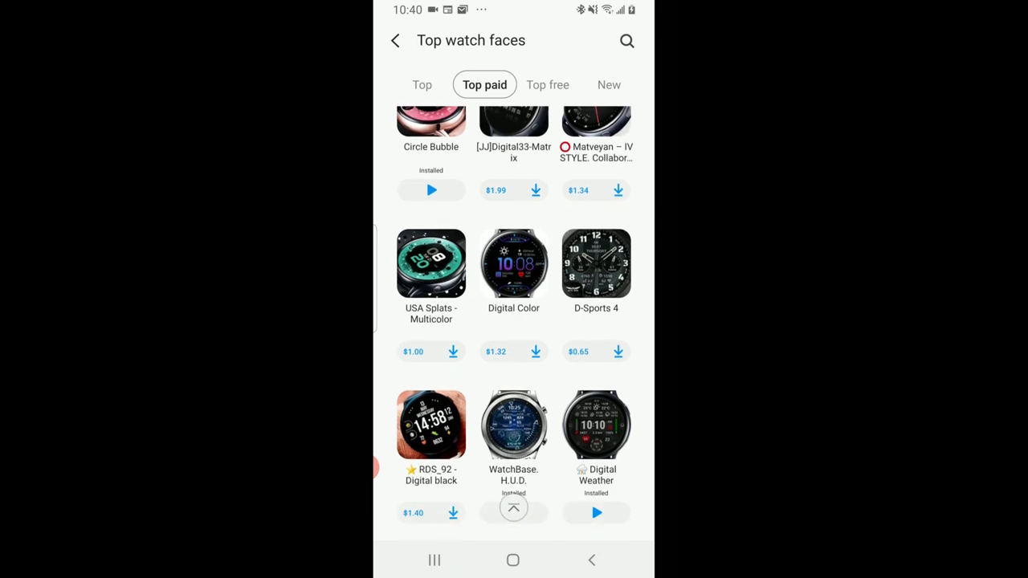
{"action": "scroll", "scroll_direction": "down", "scroll_amount": 3}
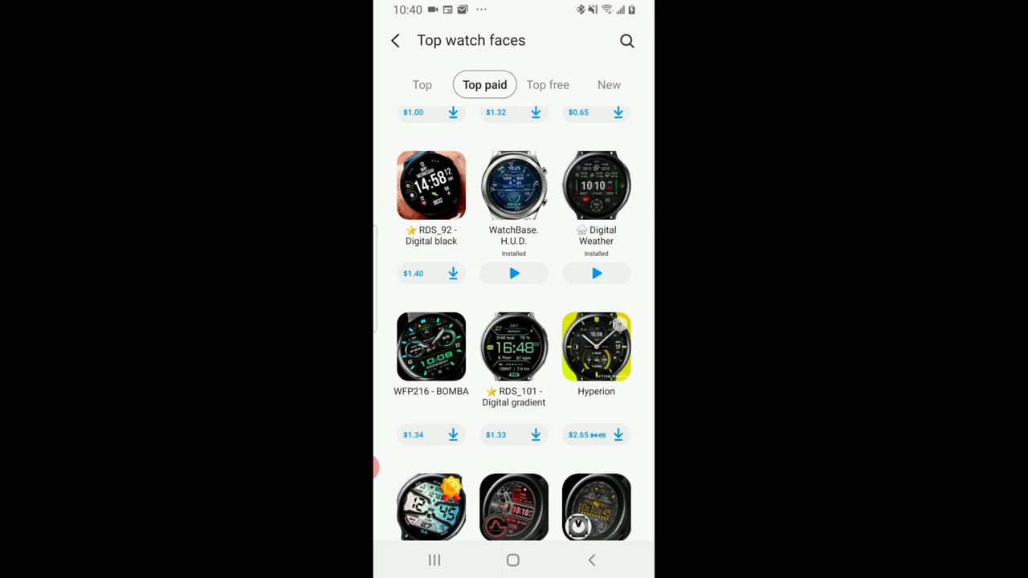
{"action": "scroll", "scroll_direction": "down", "scroll_amount": 3}
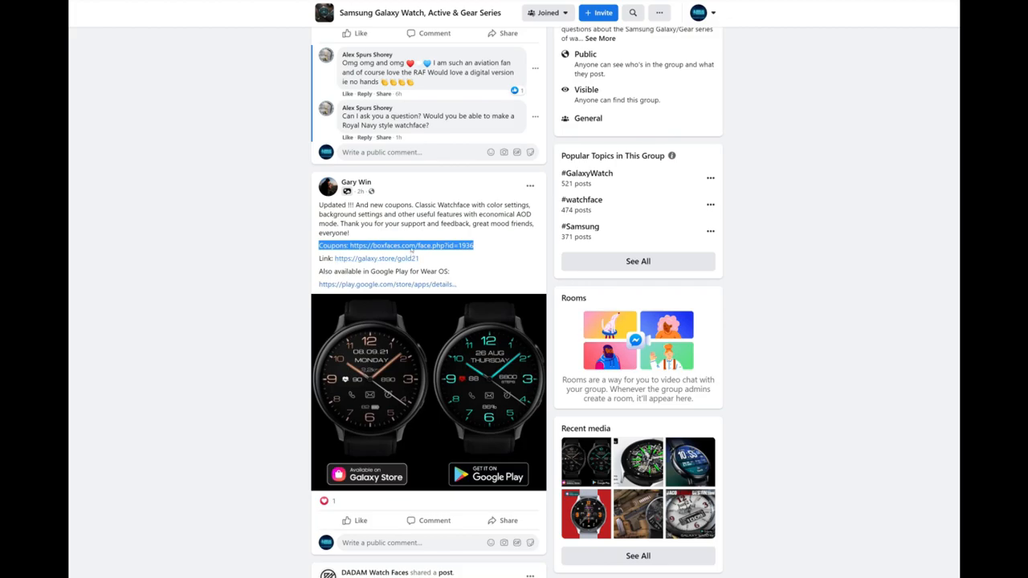
{"action": "left_click", "coordinate": [395, 245]}
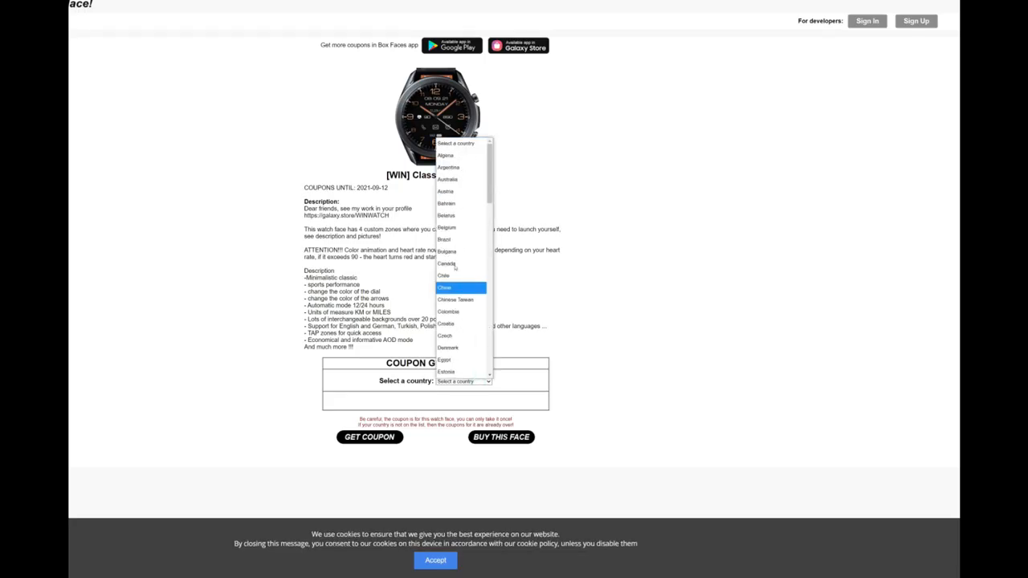
Choose Canada, generate the Classic MOD v21 coupon and select the issued code.
{"action": "left_click", "coordinate": [447, 263]}
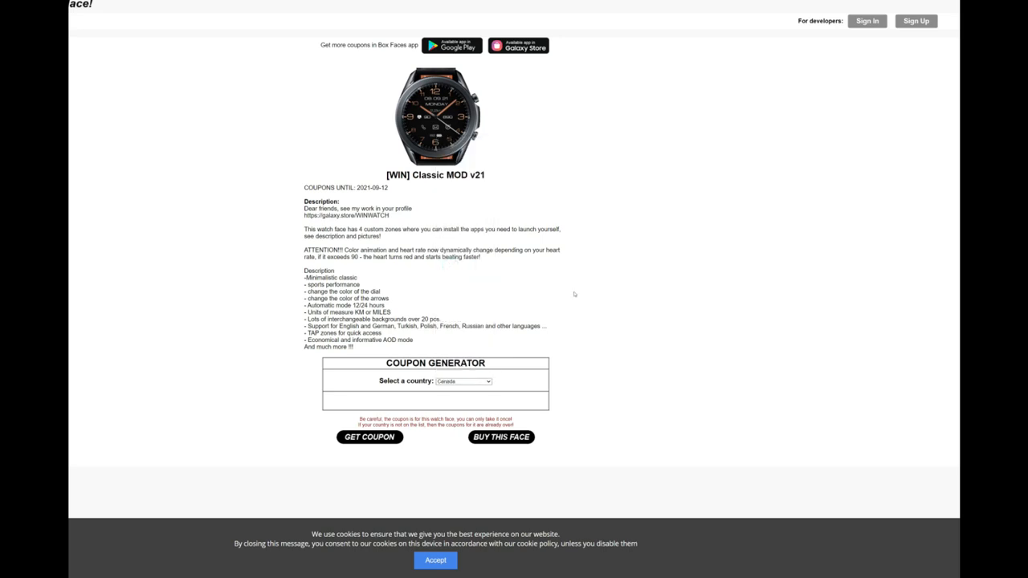
{"action": "mouse_move", "coordinate": [382, 440]}
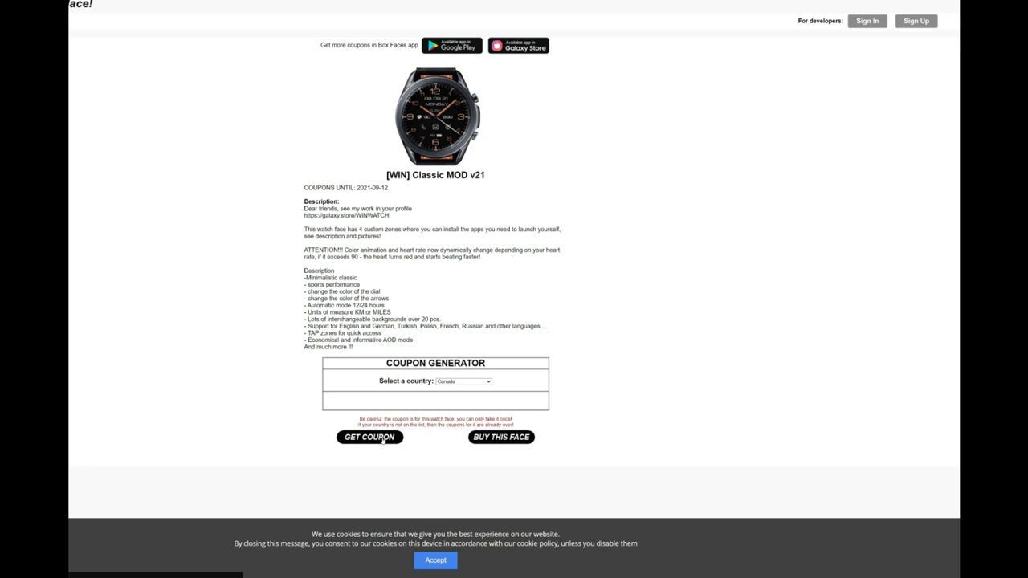
{"action": "left_click", "coordinate": [369, 437]}
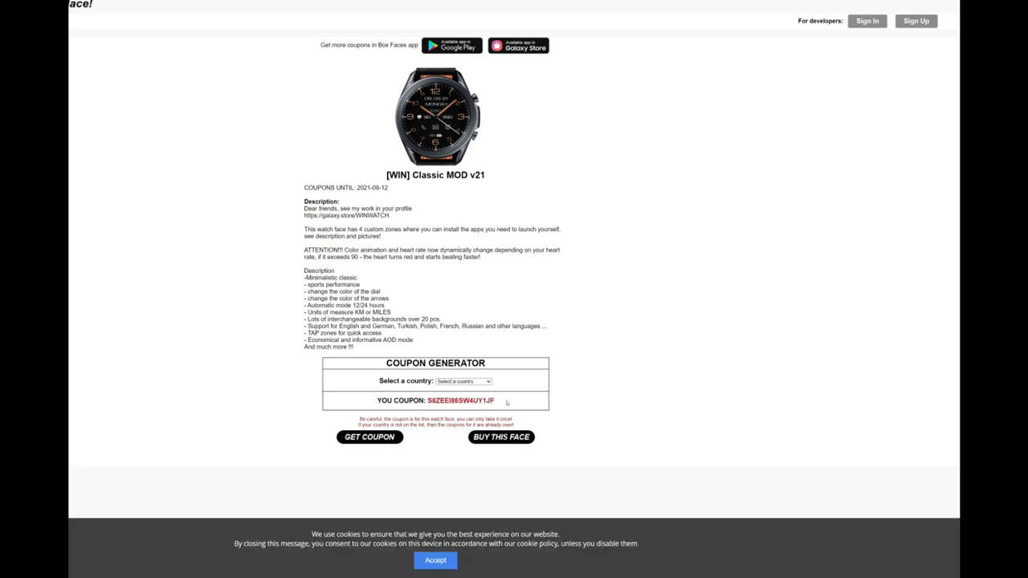
{"action": "double_click", "coordinate": [459, 399]}
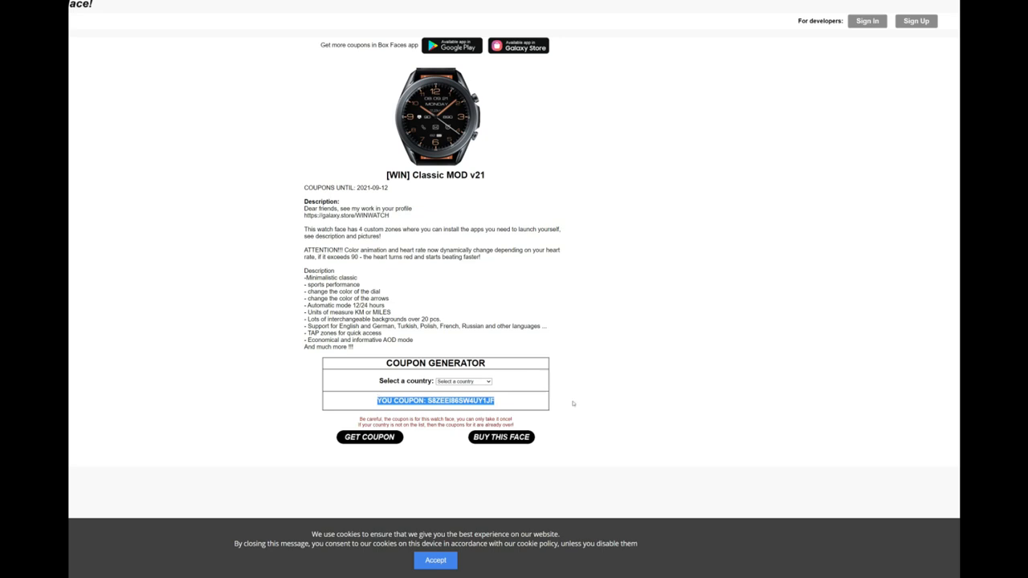
{"action": "left_click", "coordinate": [571, 401]}
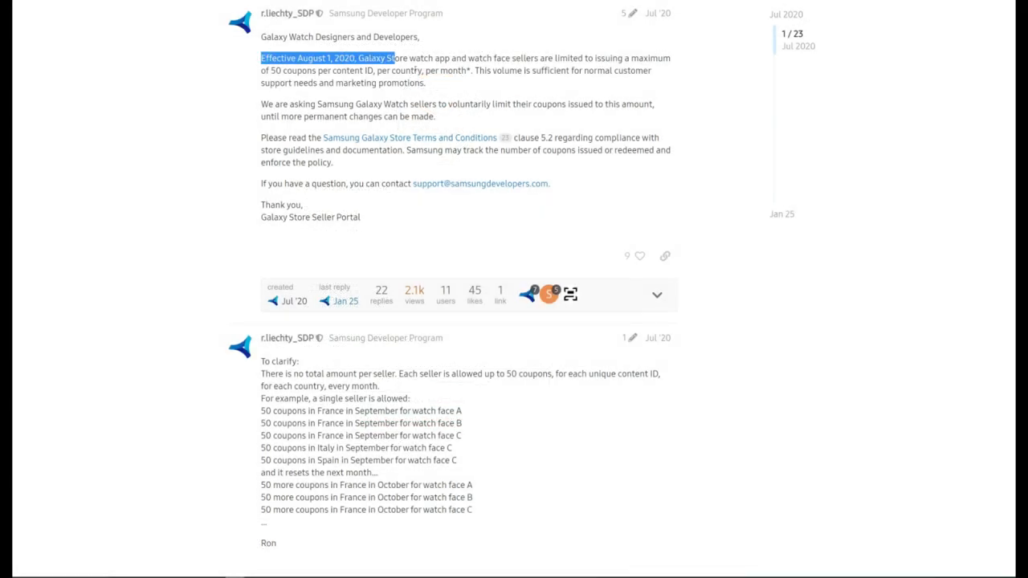
Highlight the August 1, 2020 start date and the per-seller 50 coupon limit in the moderator's post.
{"action": "left_click_drag", "start_coordinate": [386, 58], "coordinate": [442, 83]}
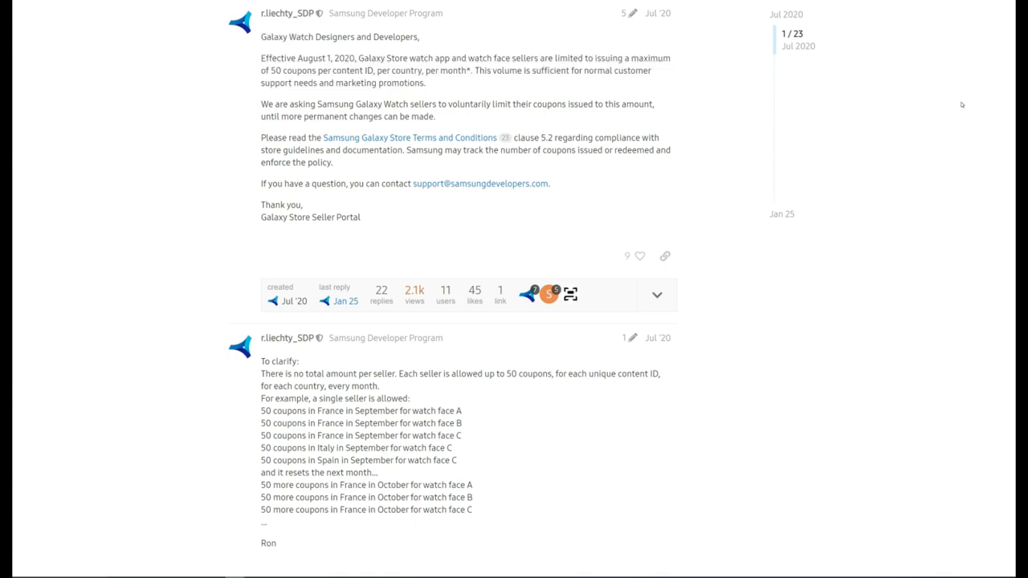
{"action": "scroll", "scroll_direction": "down", "scroll_amount": 3}
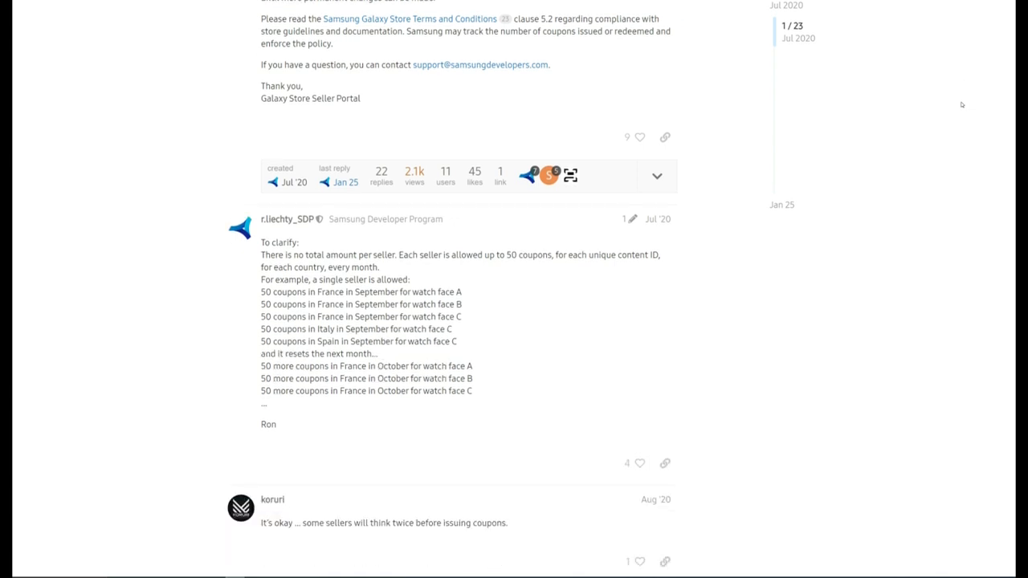
{"action": "scroll", "scroll_direction": "down", "scroll_amount": 3}
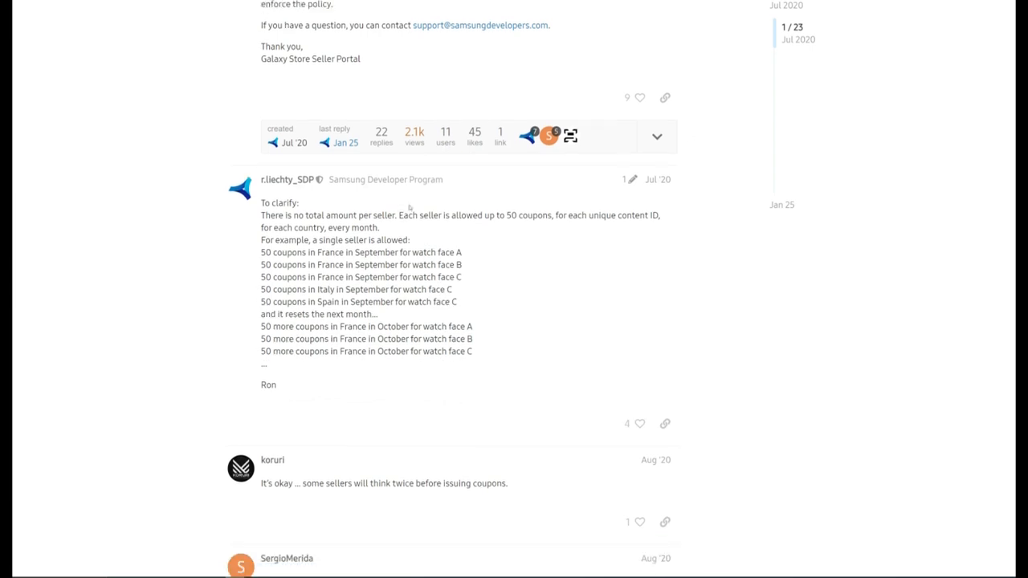
{"action": "double_click", "coordinate": [408, 215]}
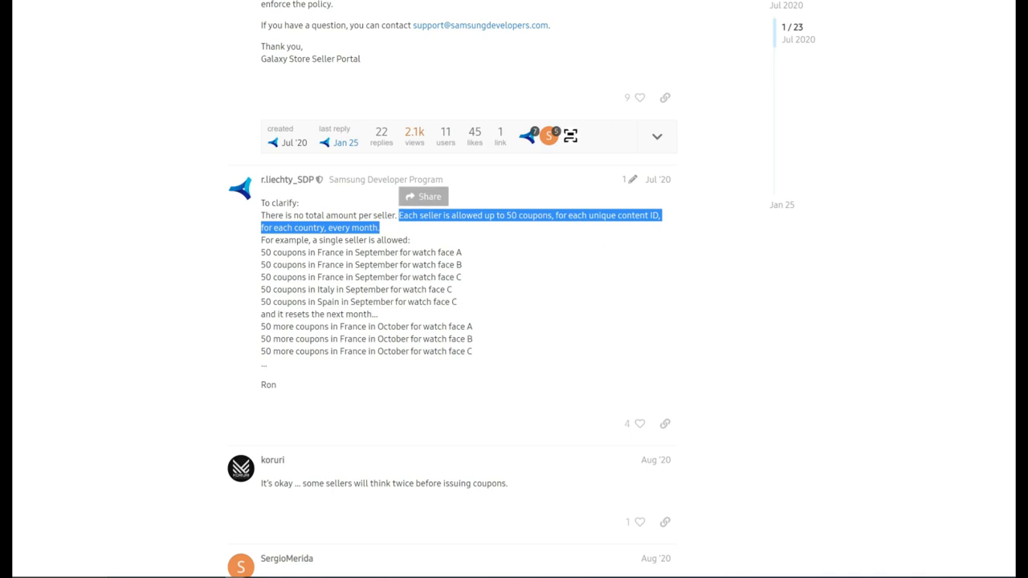
{"action": "left_click", "coordinate": [740, 263]}
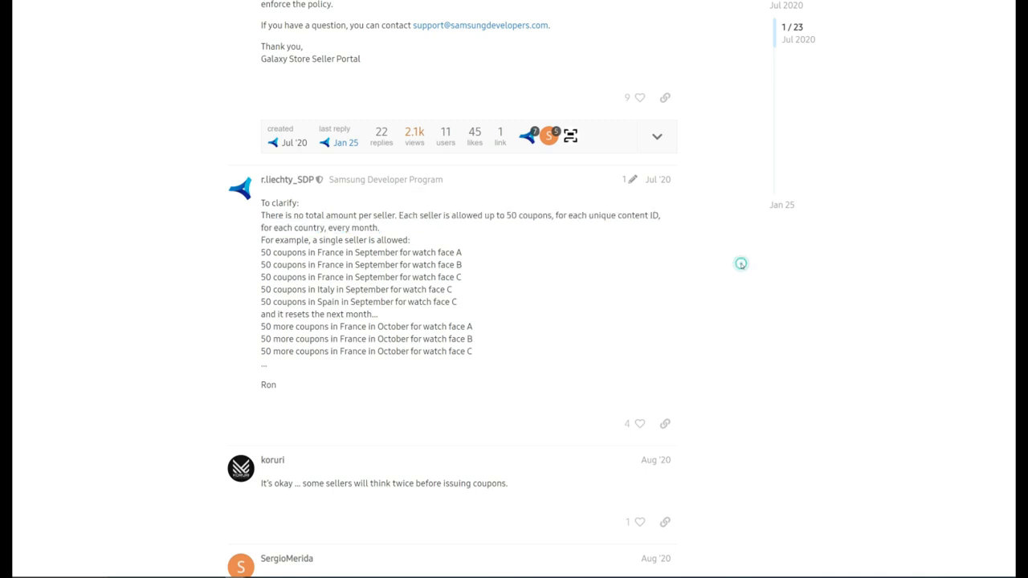
Scroll down through the later replies complaining about the coupon system.
{"action": "scroll", "scroll_direction": "down", "scroll_amount": 3}
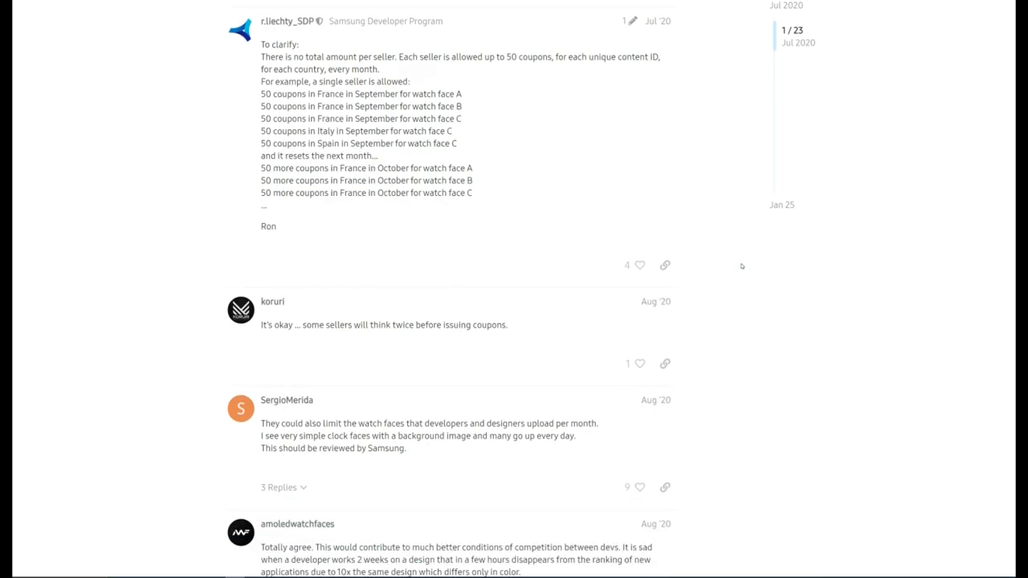
{"action": "scroll", "scroll_direction": "down", "scroll_amount": 3}
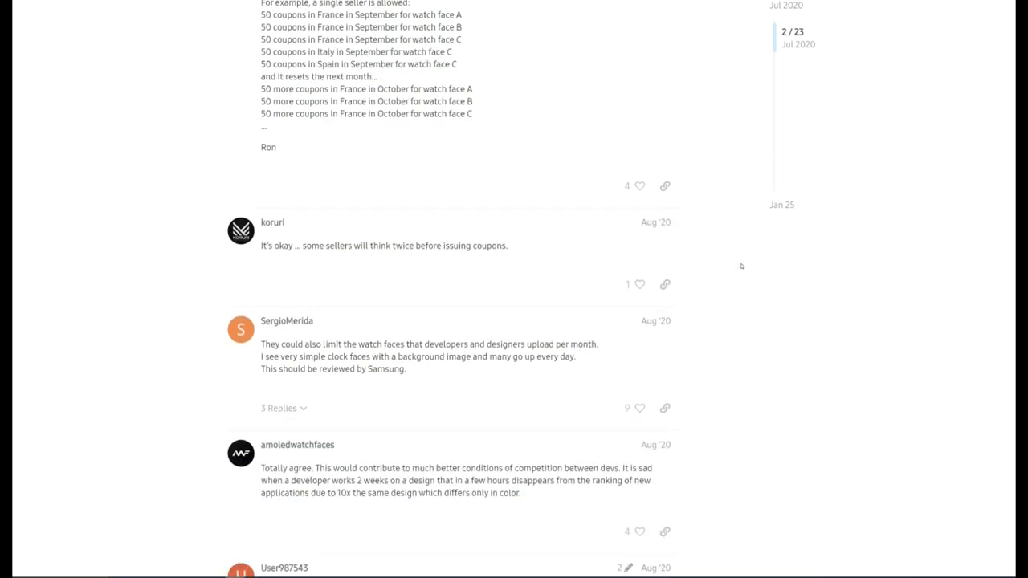
{"action": "scroll", "scroll_direction": "down", "scroll_amount": 3}
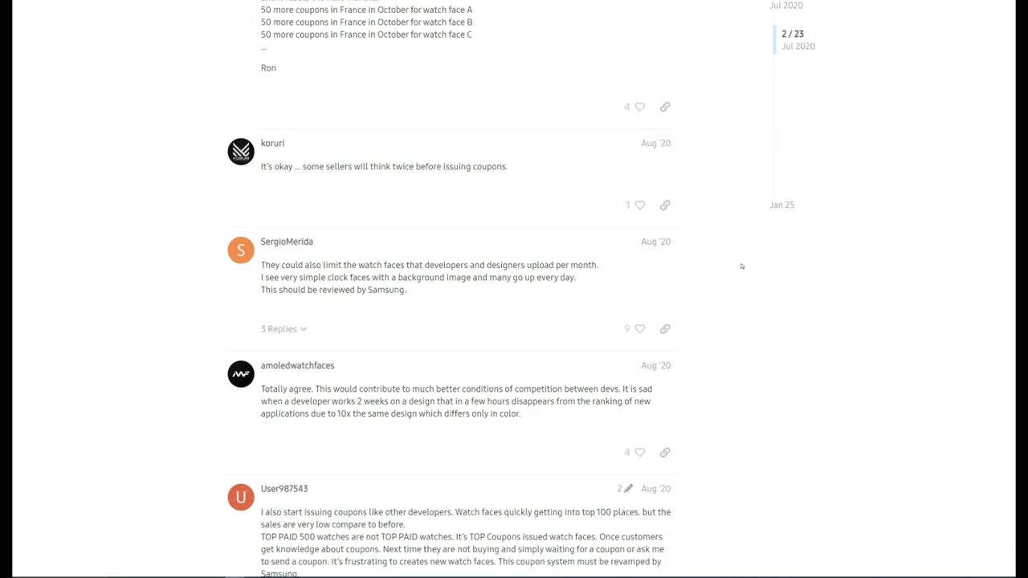
{"action": "scroll", "scroll_direction": "down", "scroll_amount": 3}
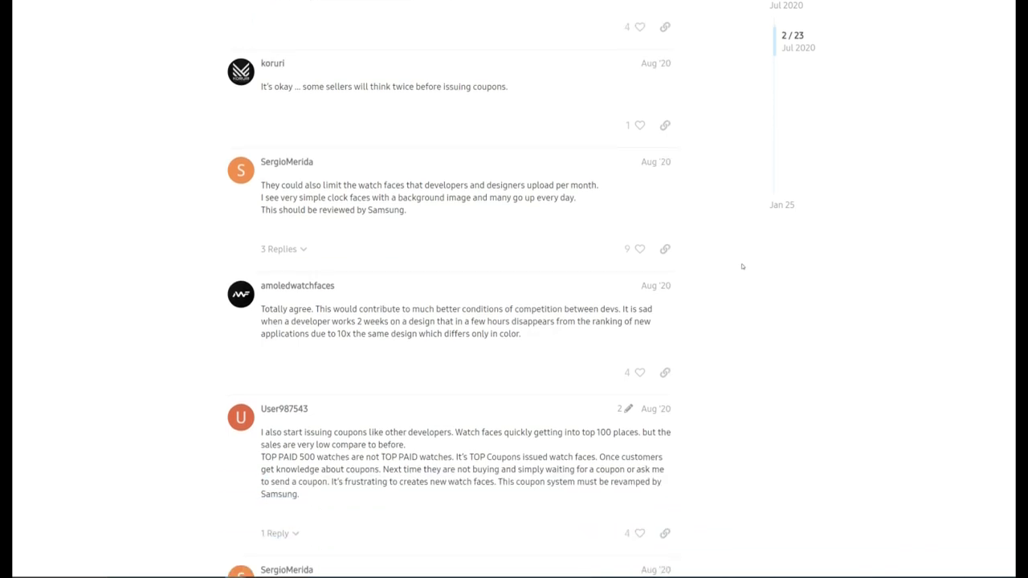
{"action": "scroll", "scroll_direction": "down", "scroll_amount": 3}
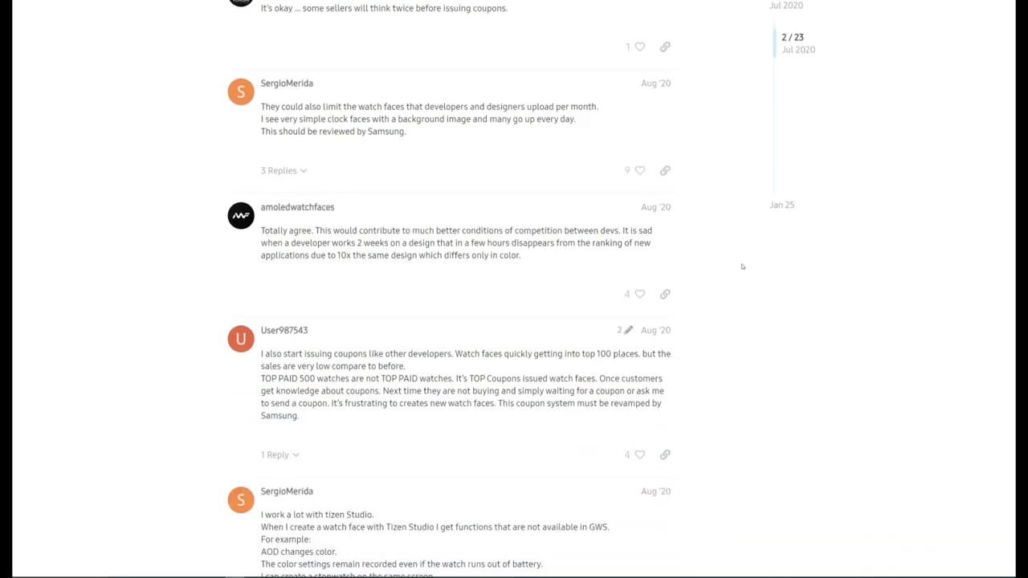
{"action": "scroll", "scroll_direction": "down", "scroll_amount": 3}
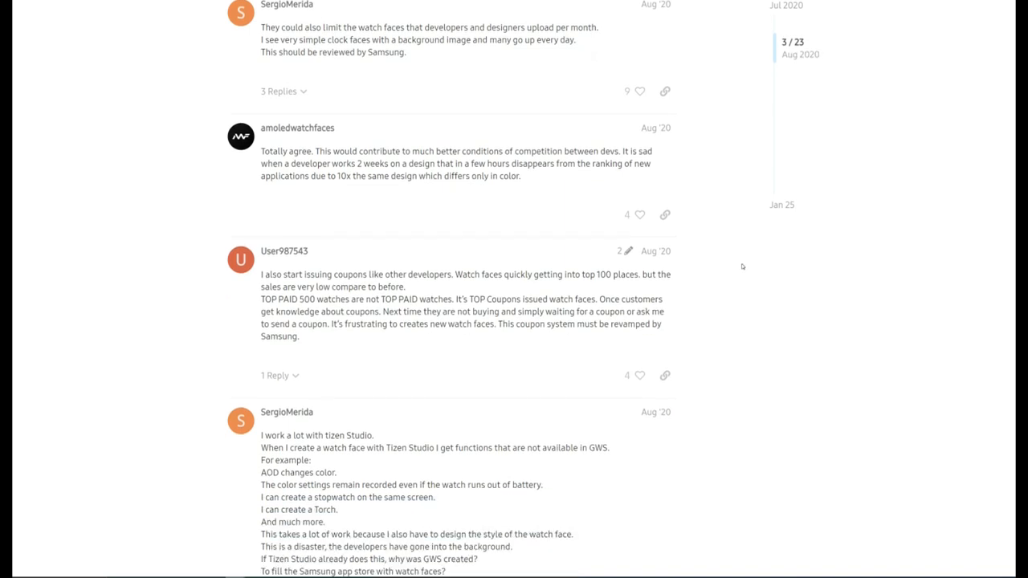
{"action": "scroll", "scroll_direction": "down", "scroll_amount": 3}
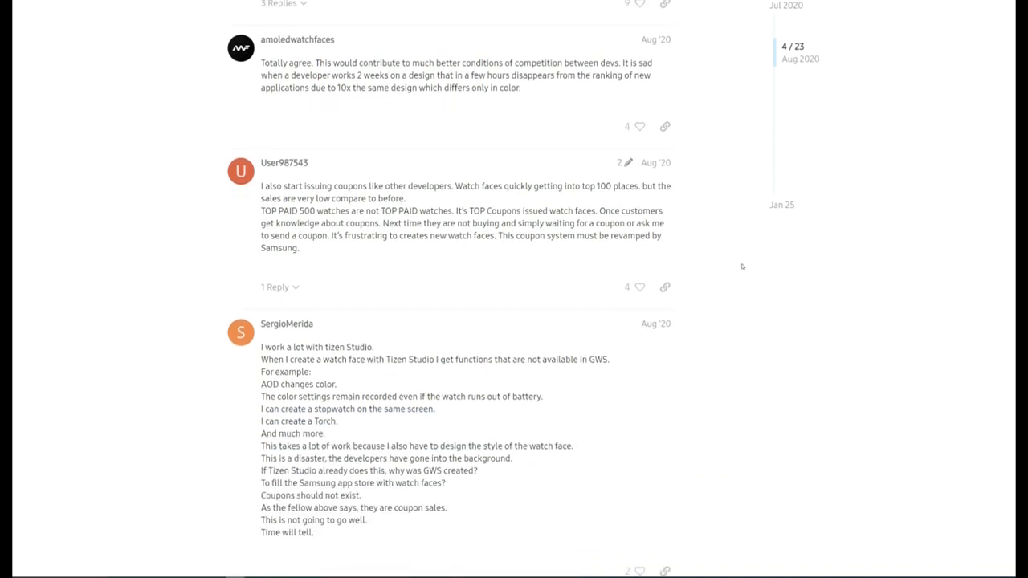
{"action": "scroll", "scroll_direction": "down", "scroll_amount": 3}
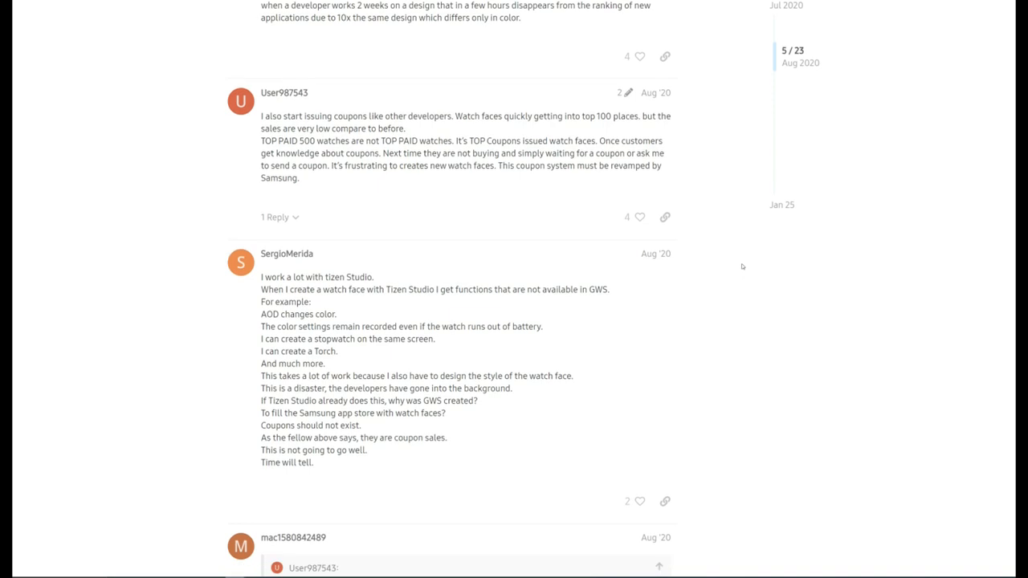
{"action": "scroll", "scroll_direction": "down", "scroll_amount": 3}
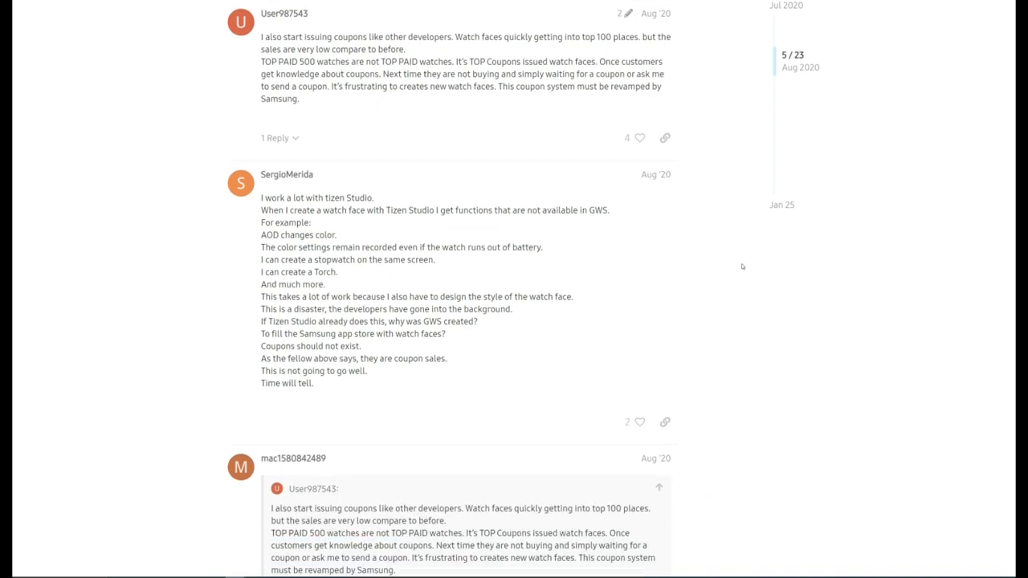
{"action": "scroll", "scroll_direction": "down", "scroll_amount": 3}
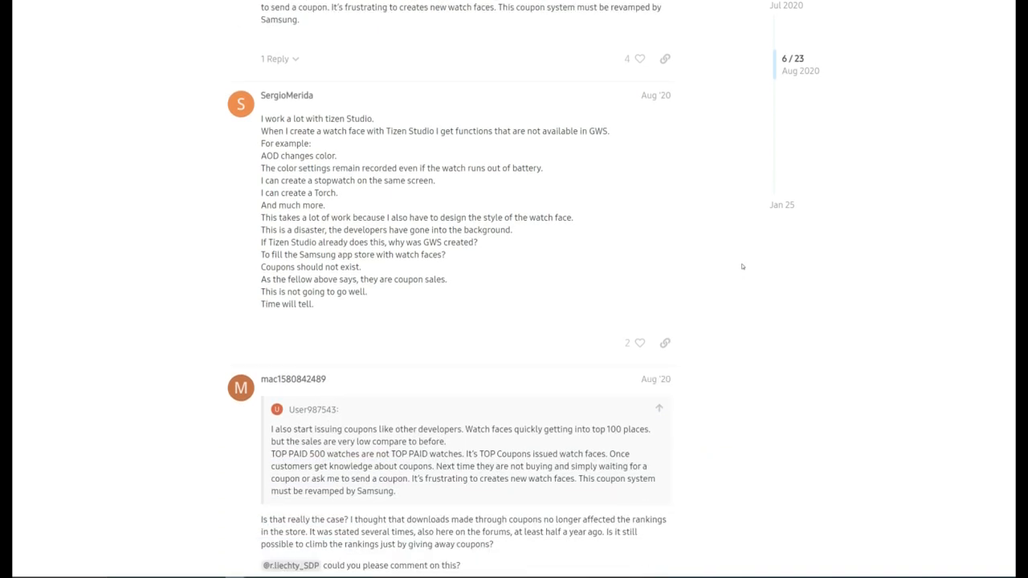
{"action": "scroll", "scroll_direction": "down", "scroll_amount": 3}
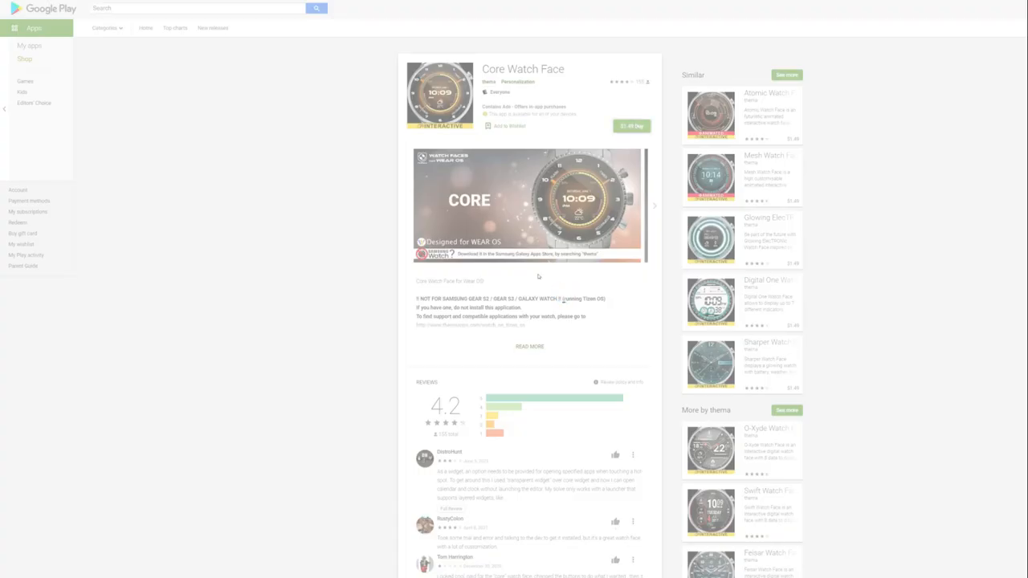
Install Core Watch Face to the Samsung watch, reaching the $1.68 checkout and its payment method options.
{"action": "left_click", "coordinate": [631, 125]}
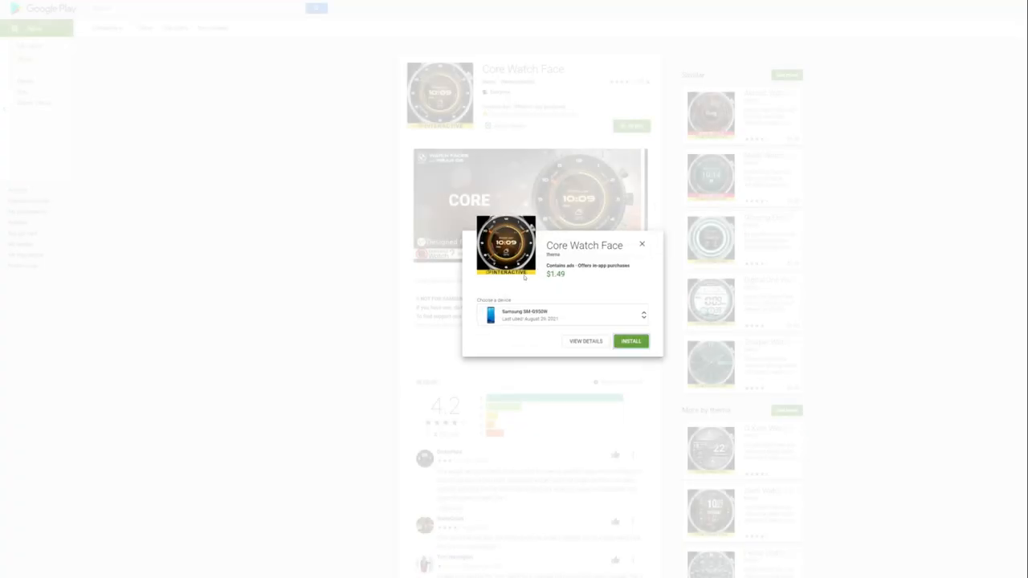
{"action": "left_click", "coordinate": [643, 315]}
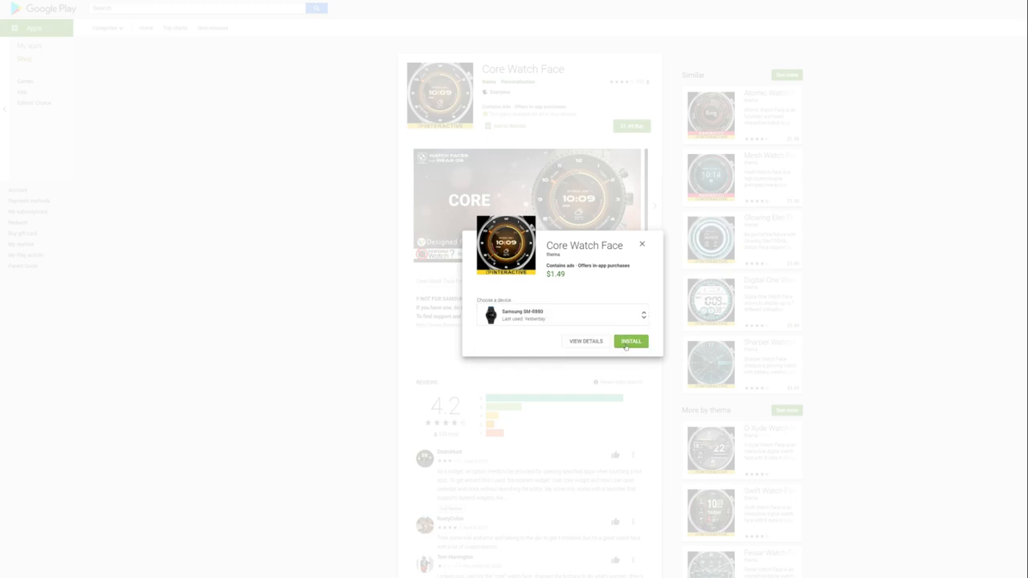
{"action": "left_click", "coordinate": [631, 341]}
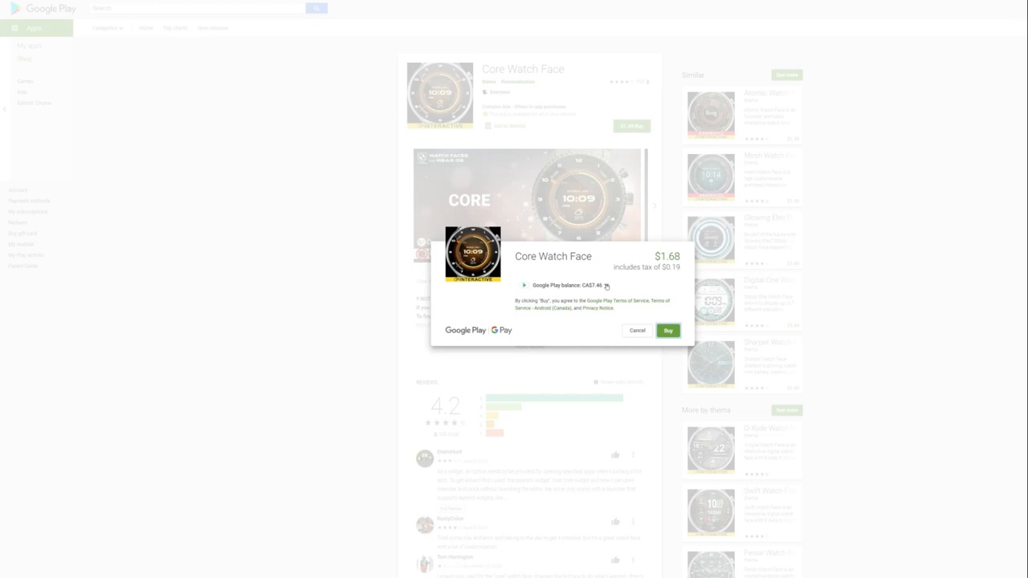
{"action": "left_click", "coordinate": [565, 286]}
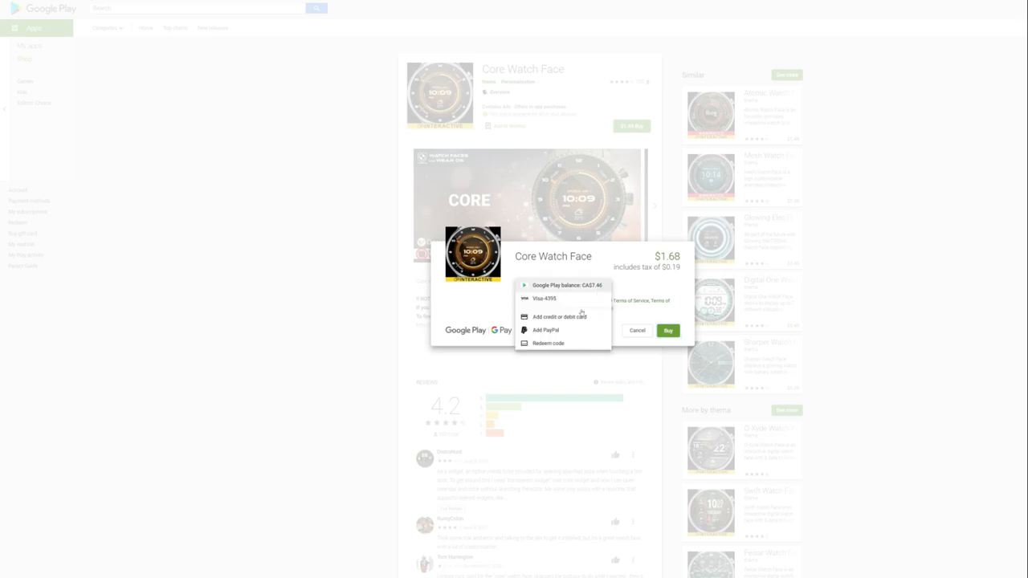
{"action": "left_click", "coordinate": [549, 343]}
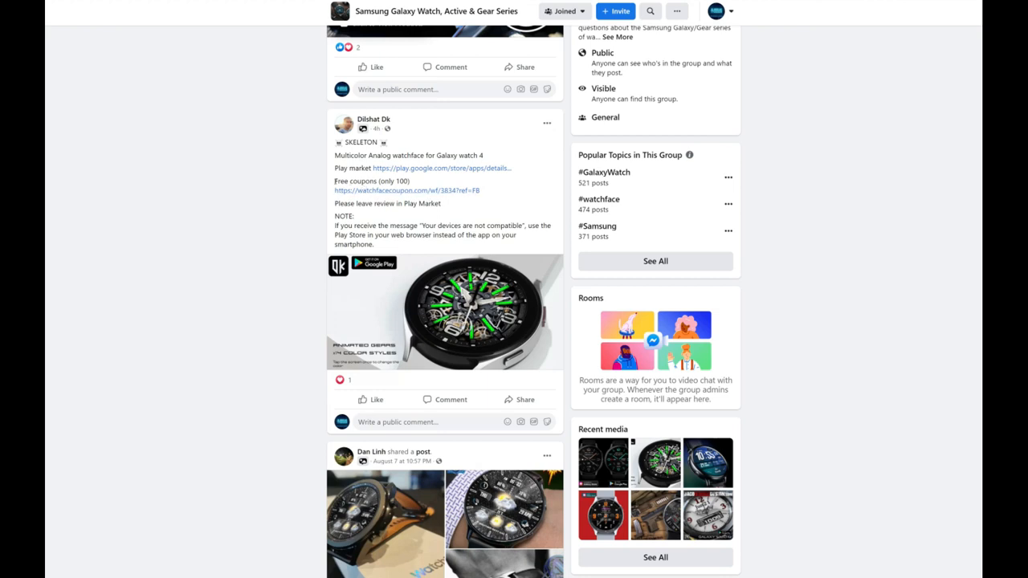
{"action": "left_click_drag", "start_coordinate": [334, 179], "coordinate": [395, 180]}
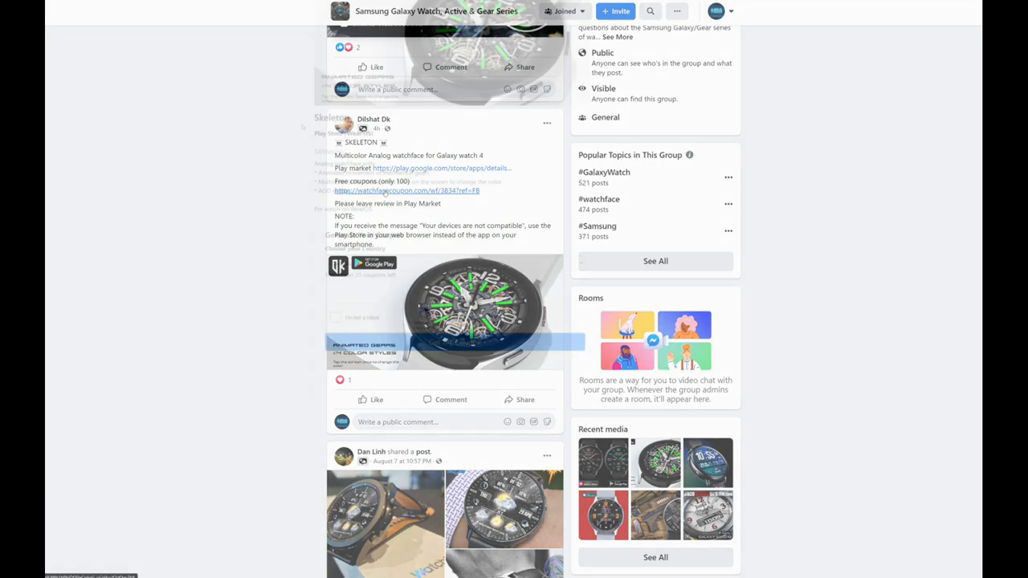
On the Skeleton coupon page, choose Canada, pass the robot check and request the coupon.
{"action": "left_click", "coordinate": [408, 189]}
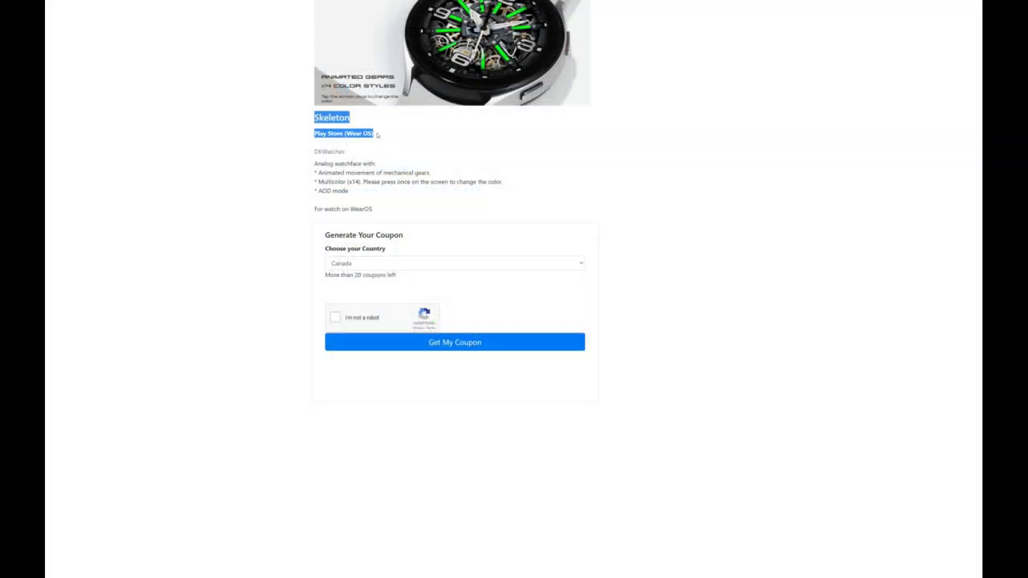
{"action": "mouse_move", "coordinate": [494, 159]}
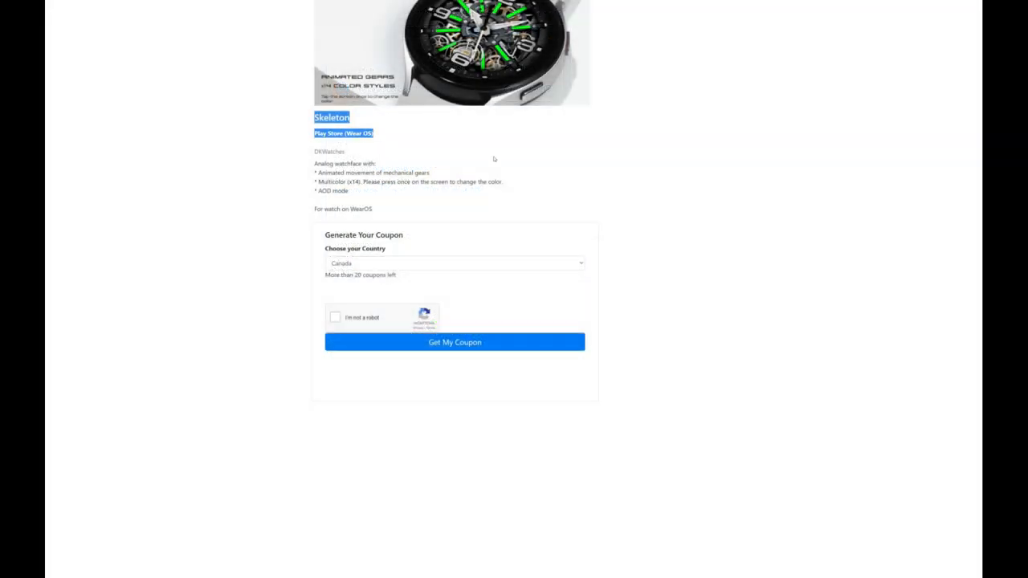
{"action": "left_click", "coordinate": [453, 264]}
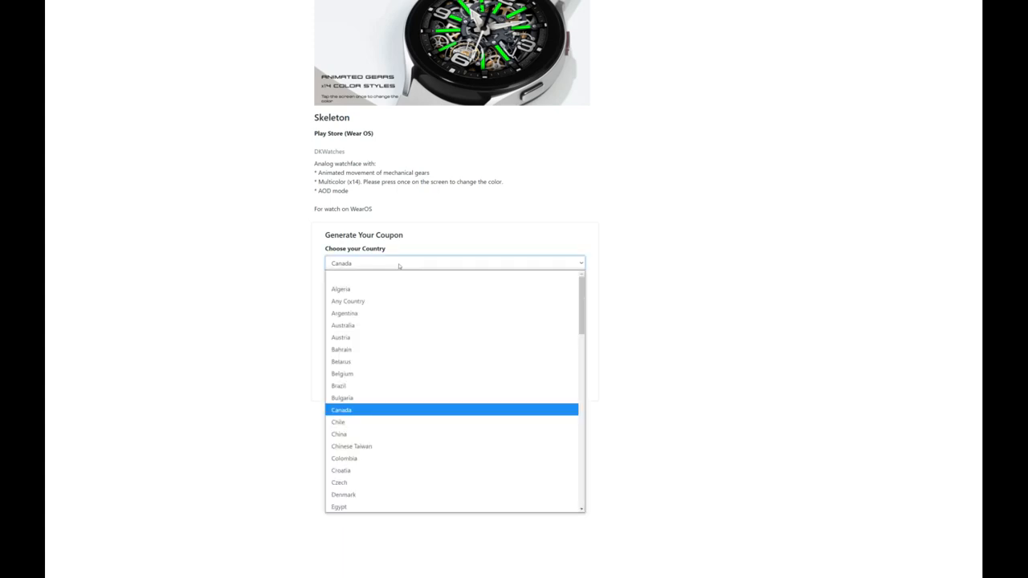
{"action": "left_click", "coordinate": [341, 410]}
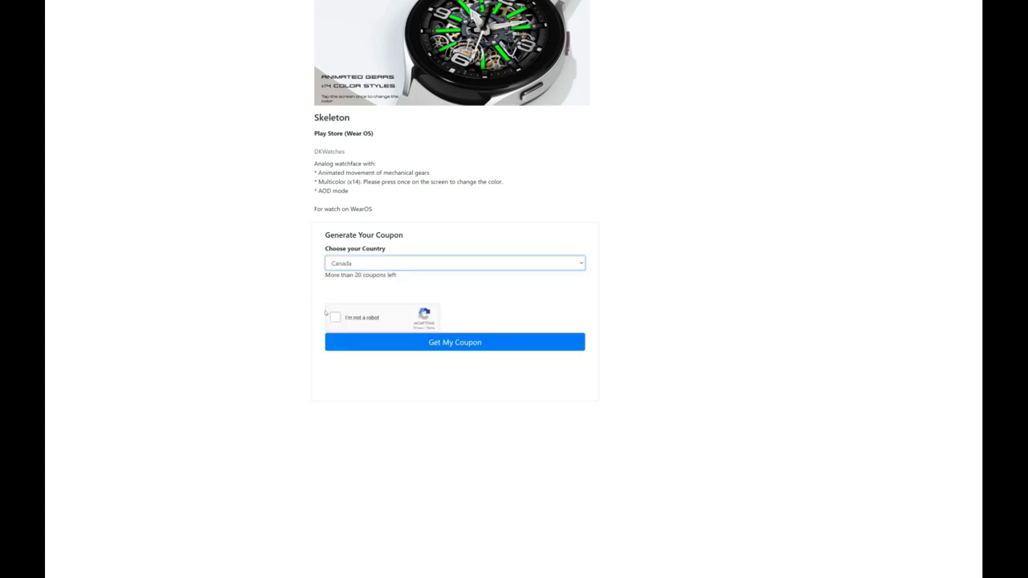
{"action": "left_click", "coordinate": [334, 318]}
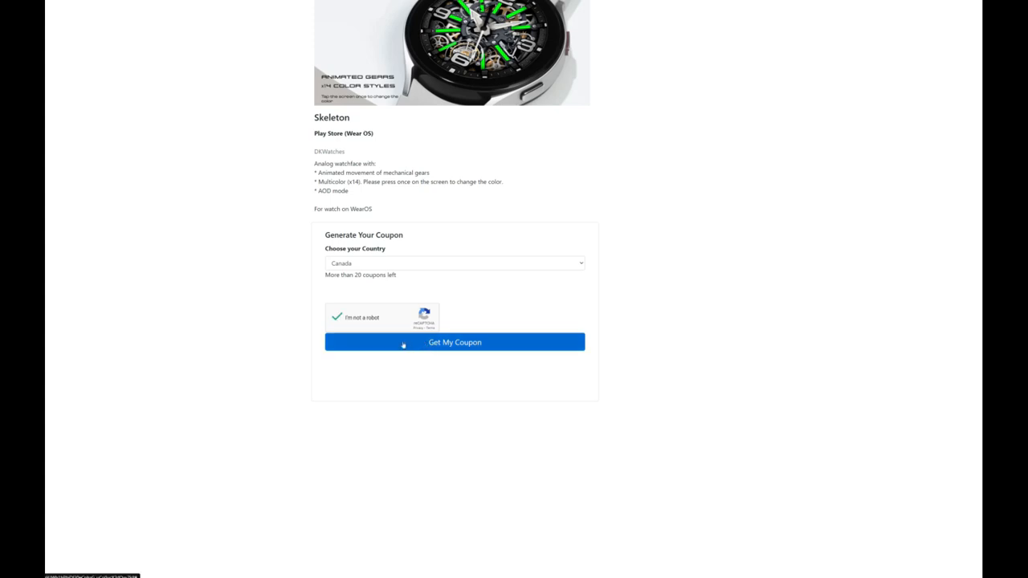
{"action": "left_click", "coordinate": [453, 342]}
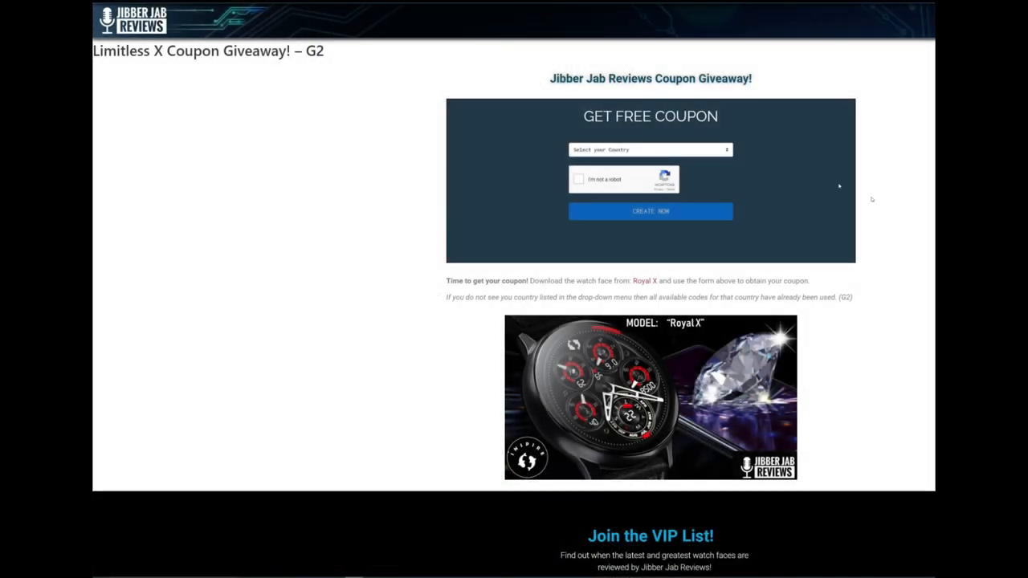
Expand the giveaway's Select your Country list and scroll through it.
{"action": "left_click", "coordinate": [651, 149]}
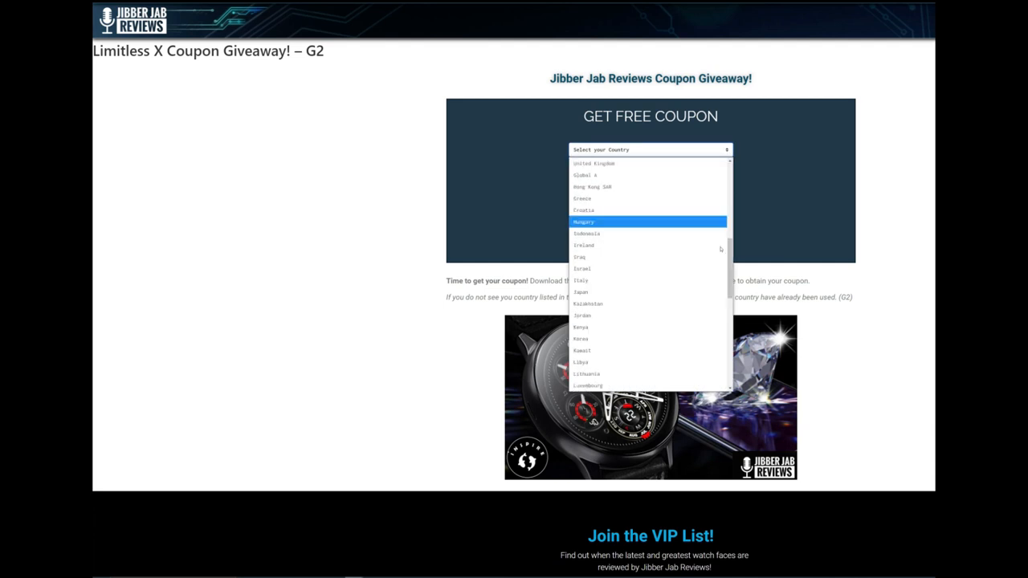
{"action": "scroll", "scroll_direction": "down", "scroll_amount": 3}
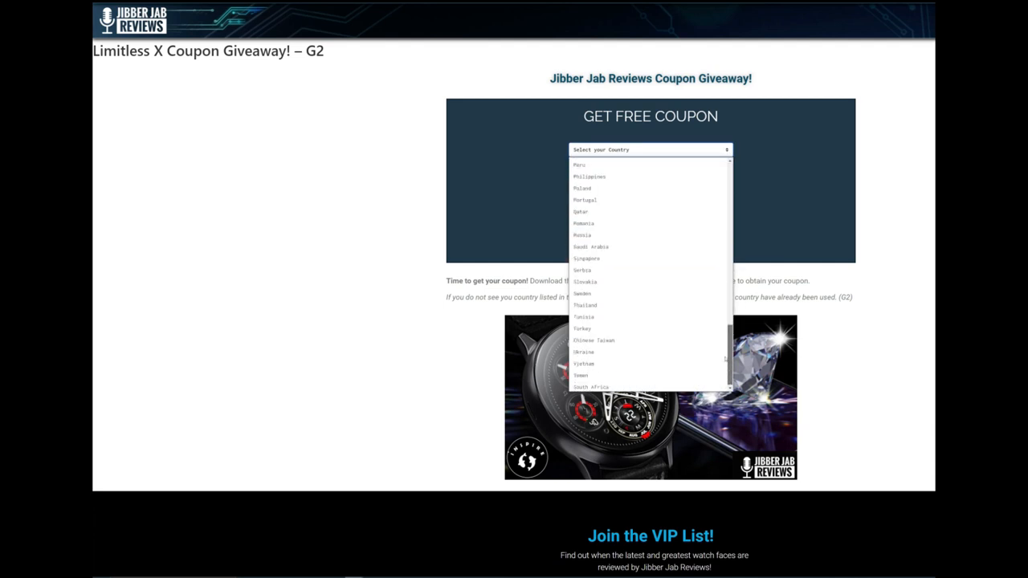